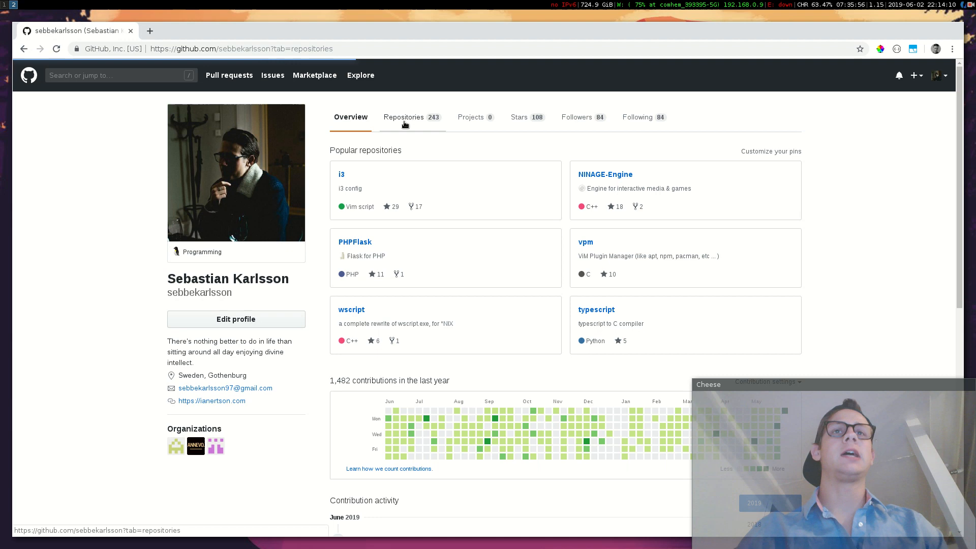
- Show the profile's repositories and open the hermes repository page
click(404, 117)
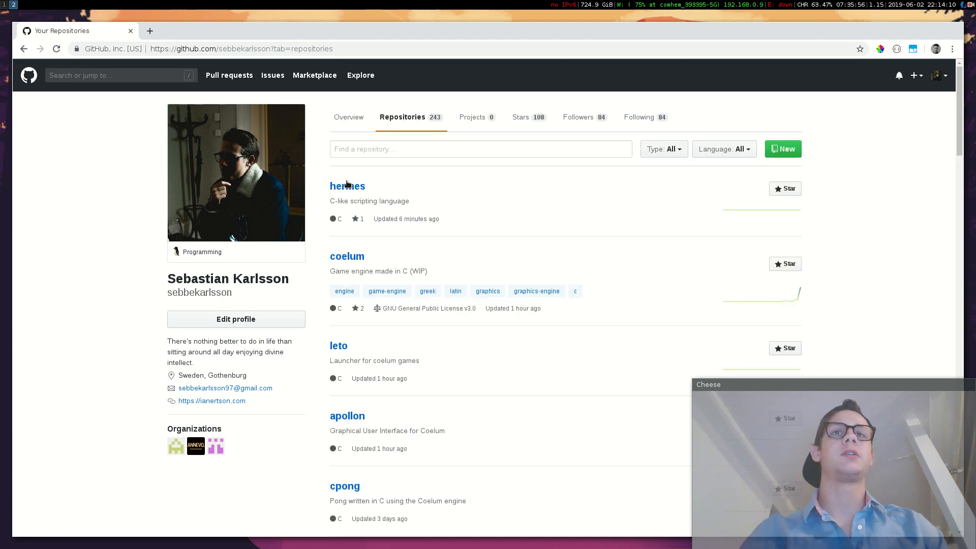
click(348, 185)
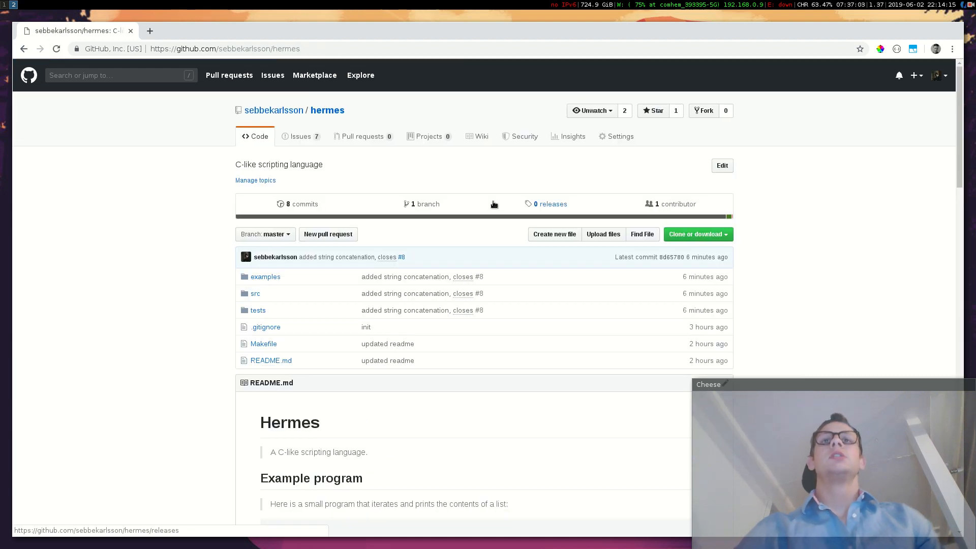
mouse_move(487, 187)
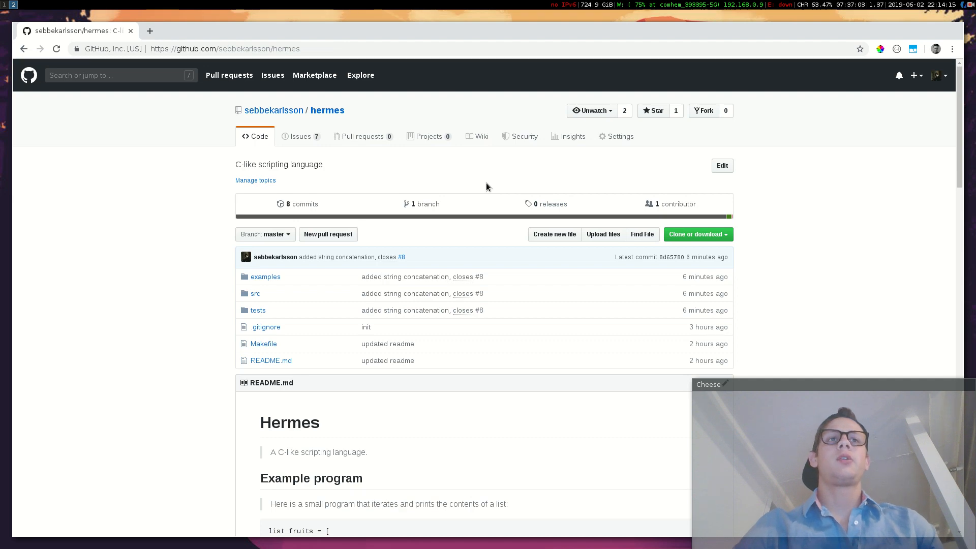
click(694, 234)
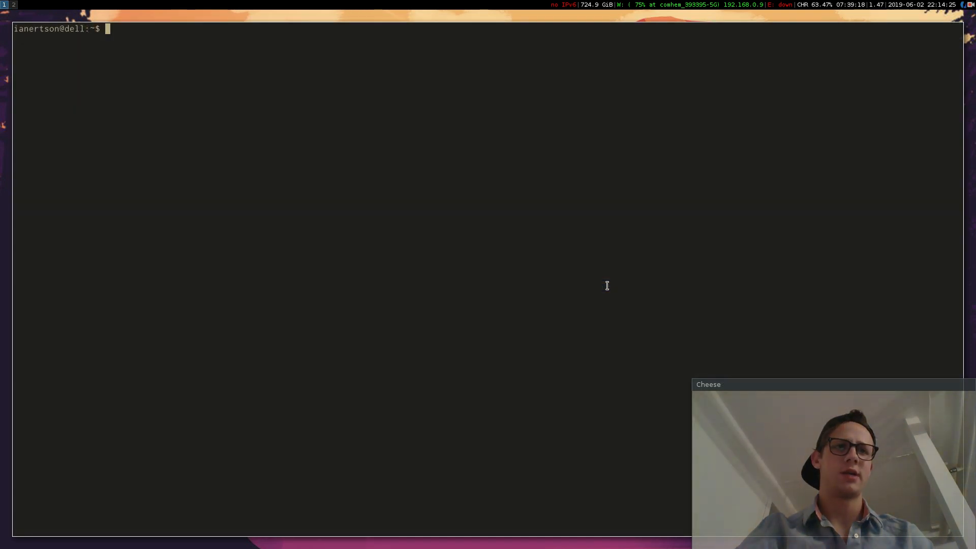
mouse_move(576, 286)
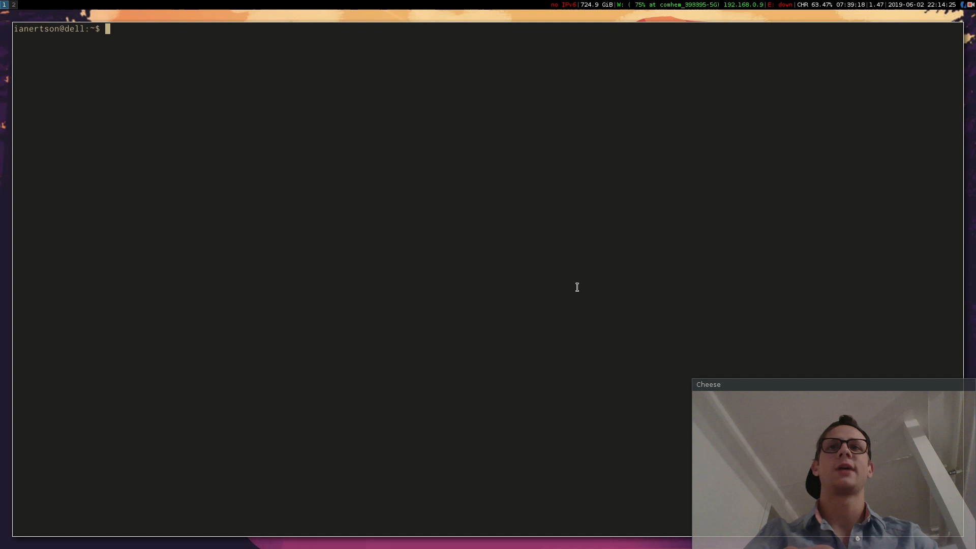
text(cd workspace/)
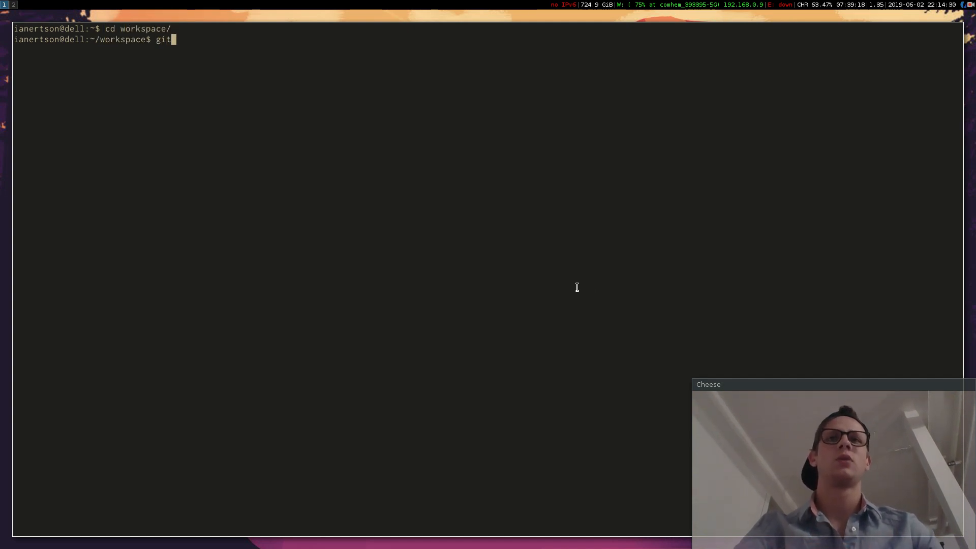
text(clone)
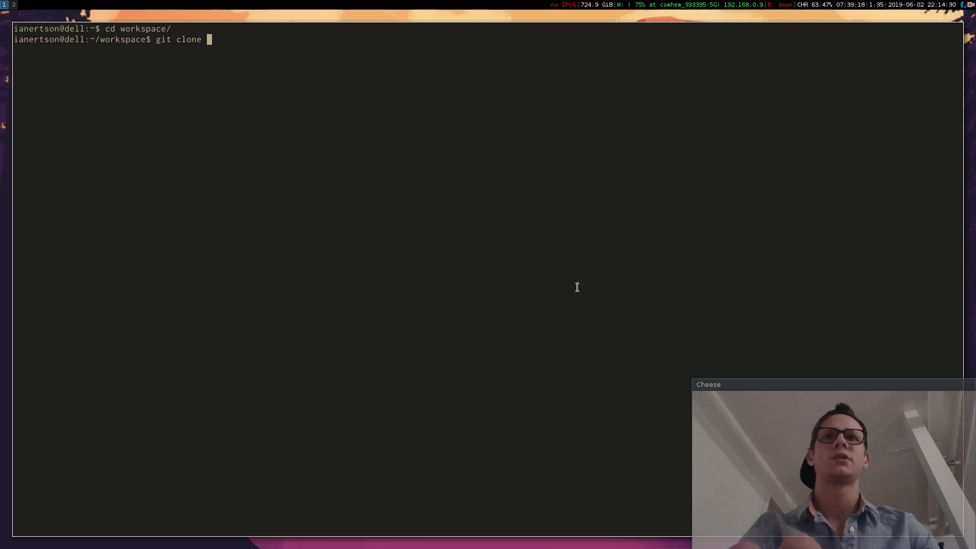
text(git@github.com:sebbekarlsson/hermes.git)
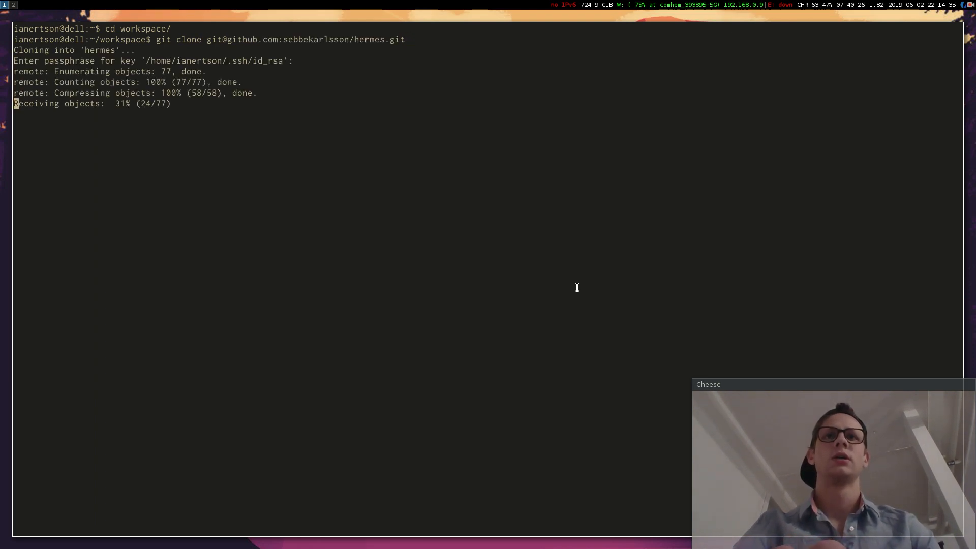
text(cd hermes/)
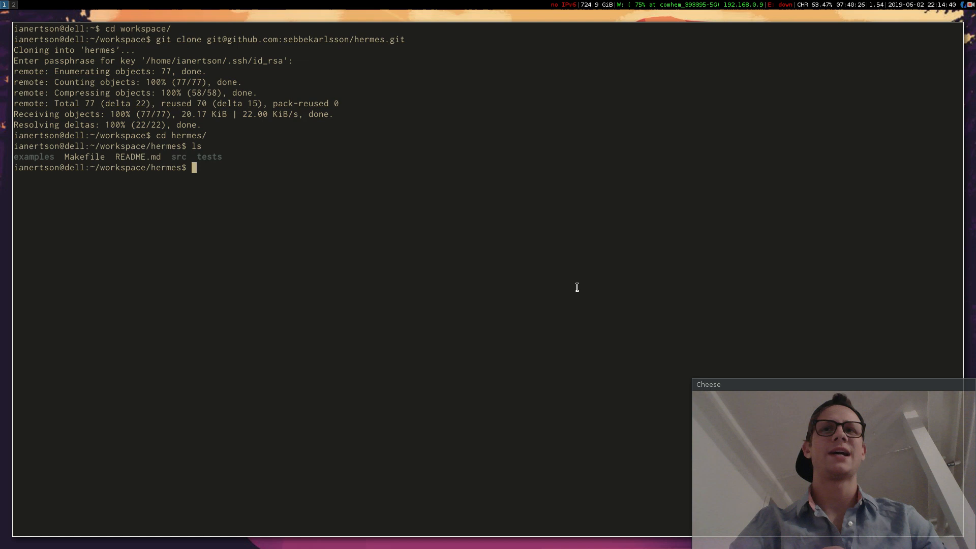
- Run make && sudo make install, entering the administrator password
text(make &&)
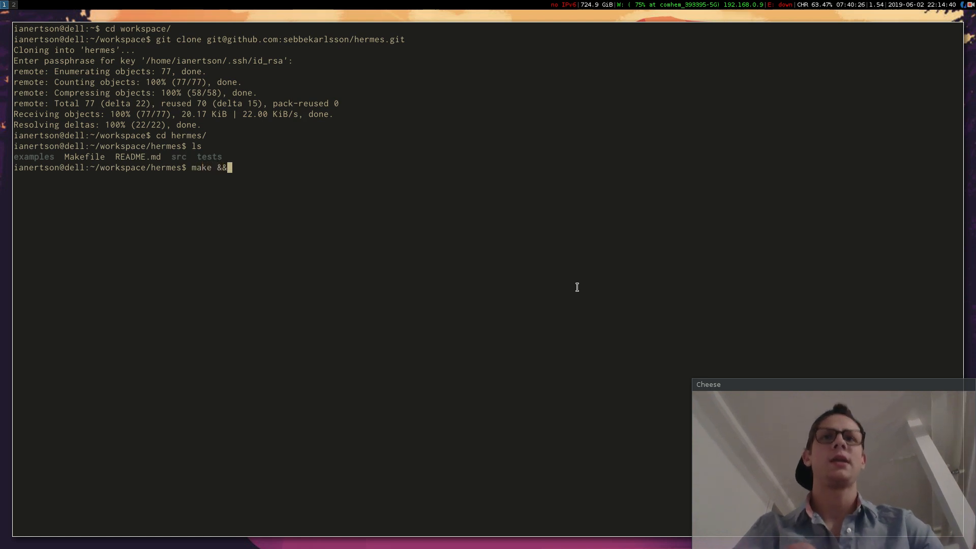
text(sudo make install)
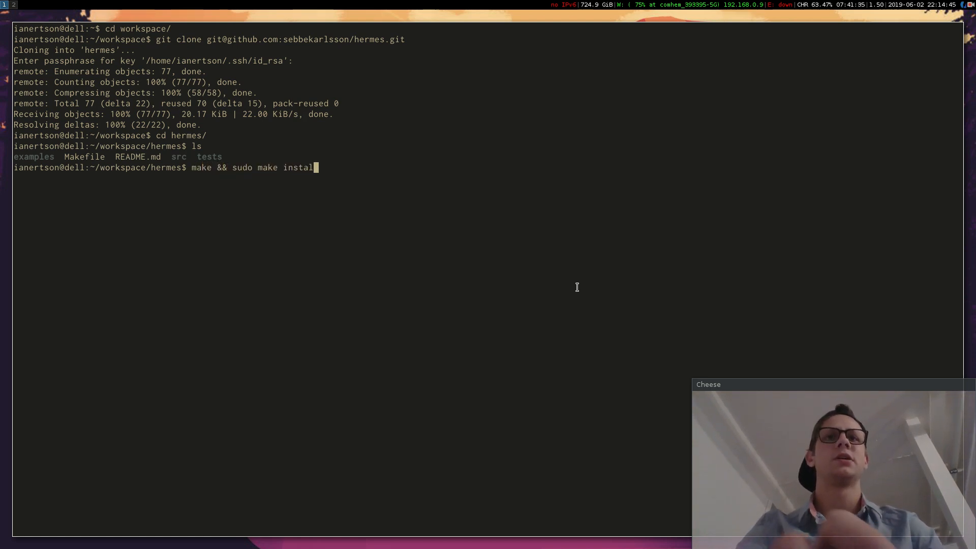
key(Return)
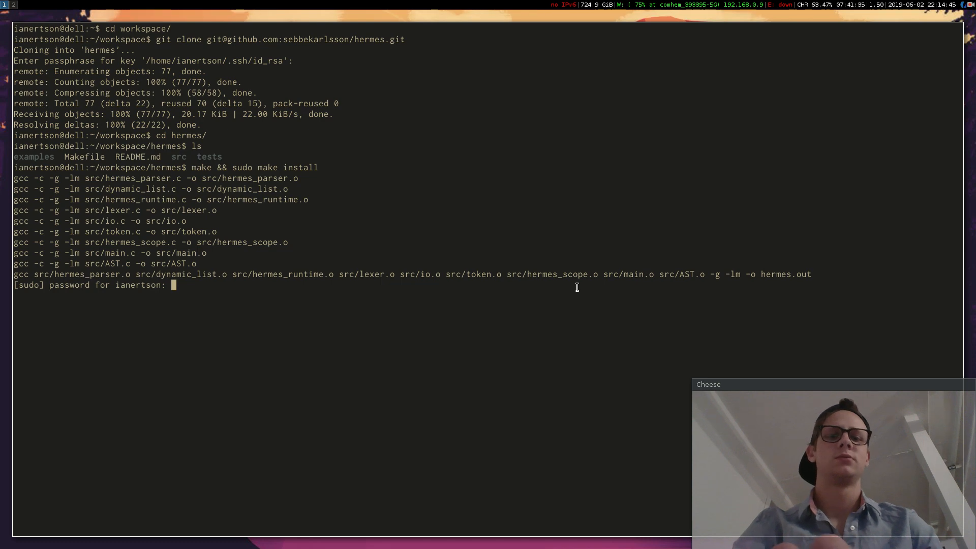
key(Return)
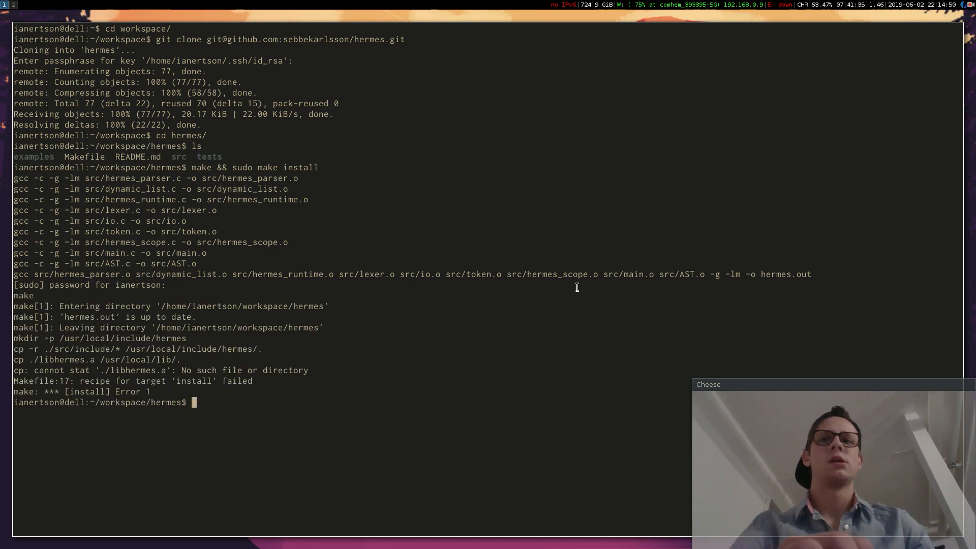
- Rerun as make && make libhermes.a && sudo make install to fix the install error
text(m)
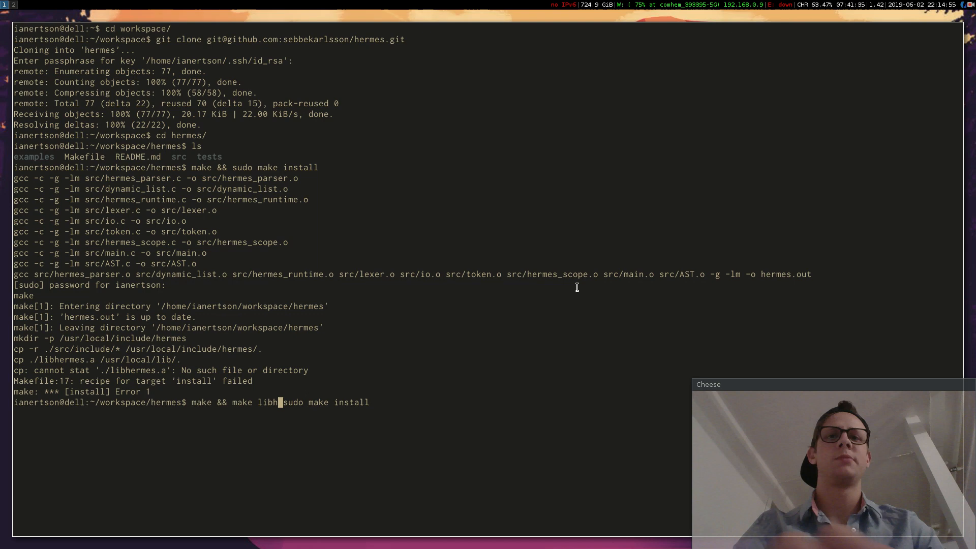
text(ermes.a)
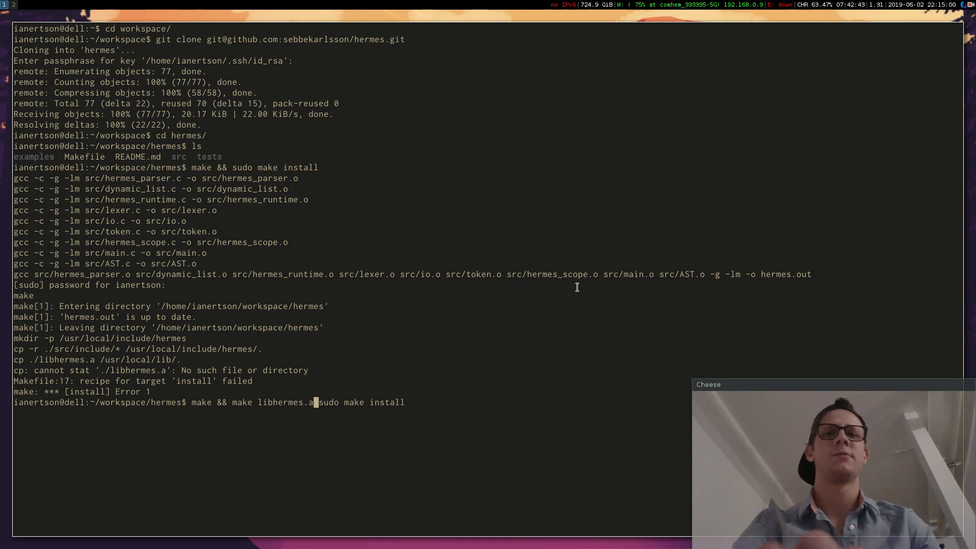
text(&&)
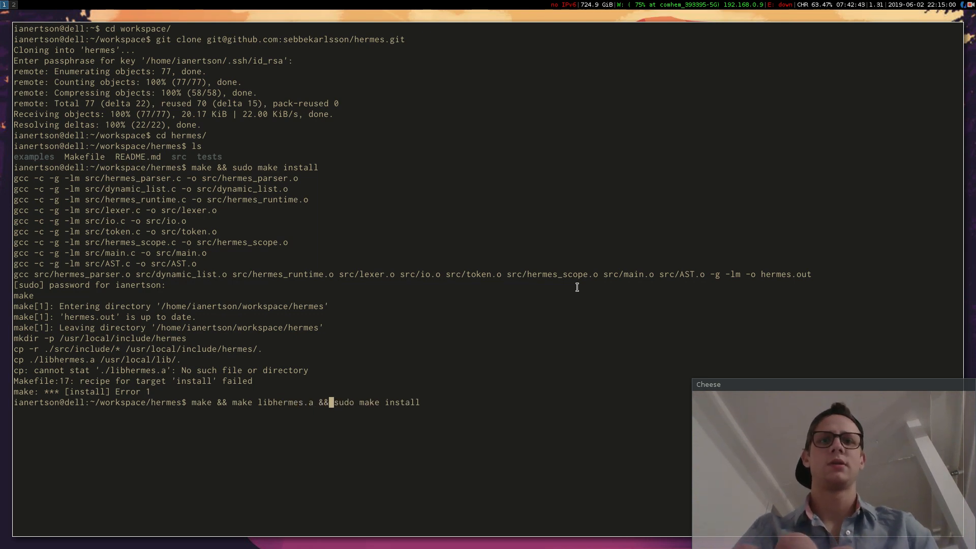
key(Return)
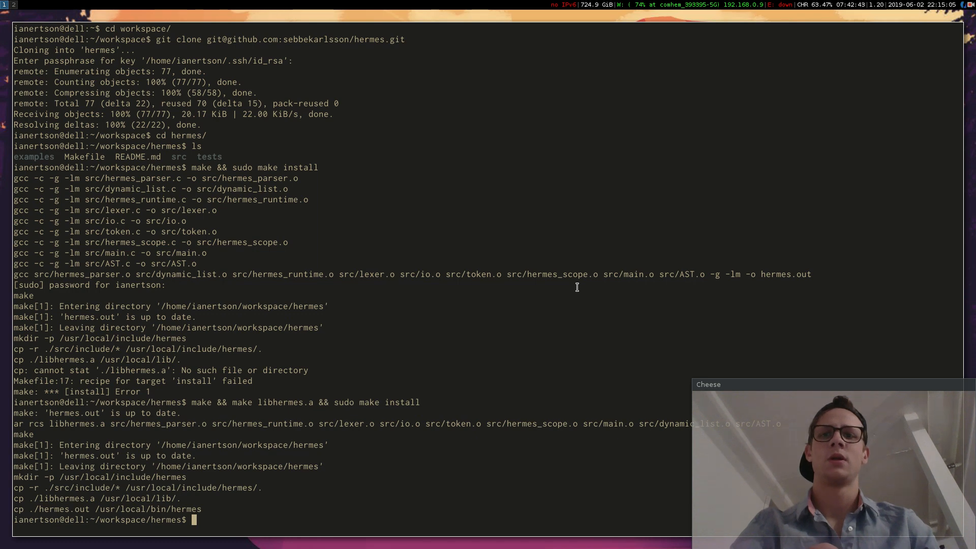
text(hermes ^C)
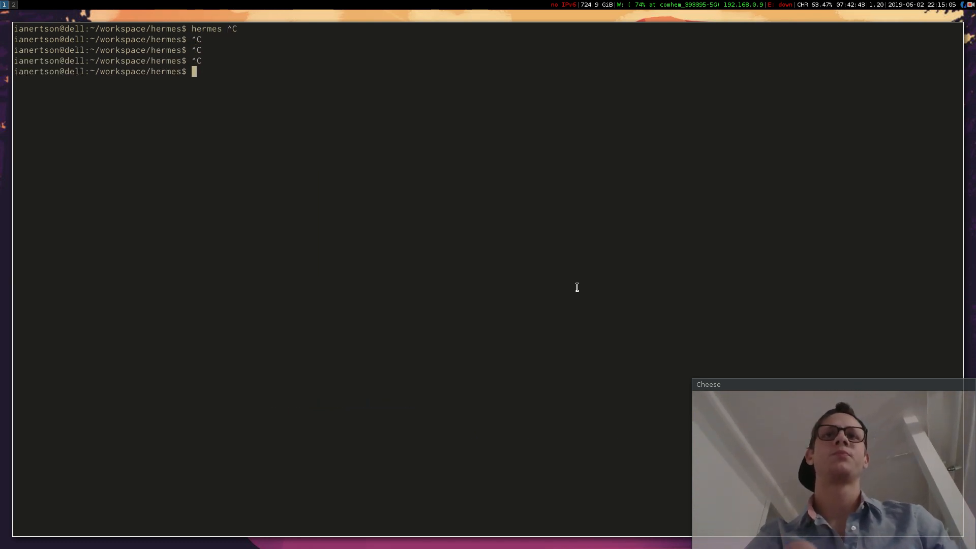
- Create and enter a showcase directory, launch gvim there, and clear the terminal
key(ctrl+c)
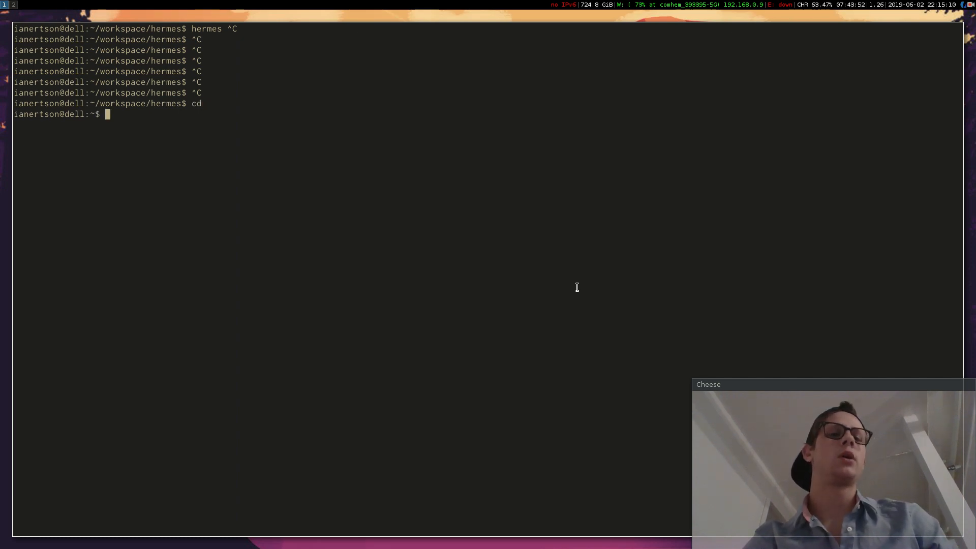
text(mkd)
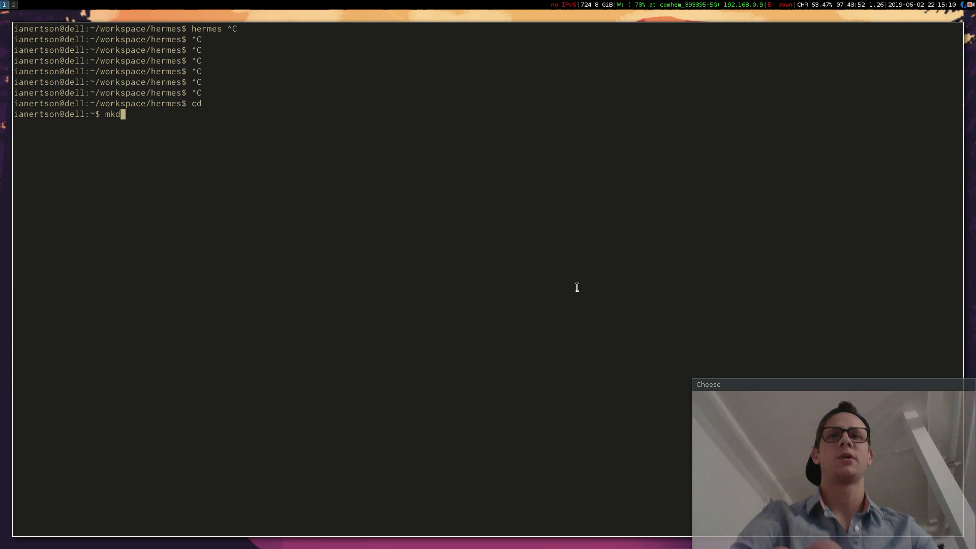
text(ir showcase)
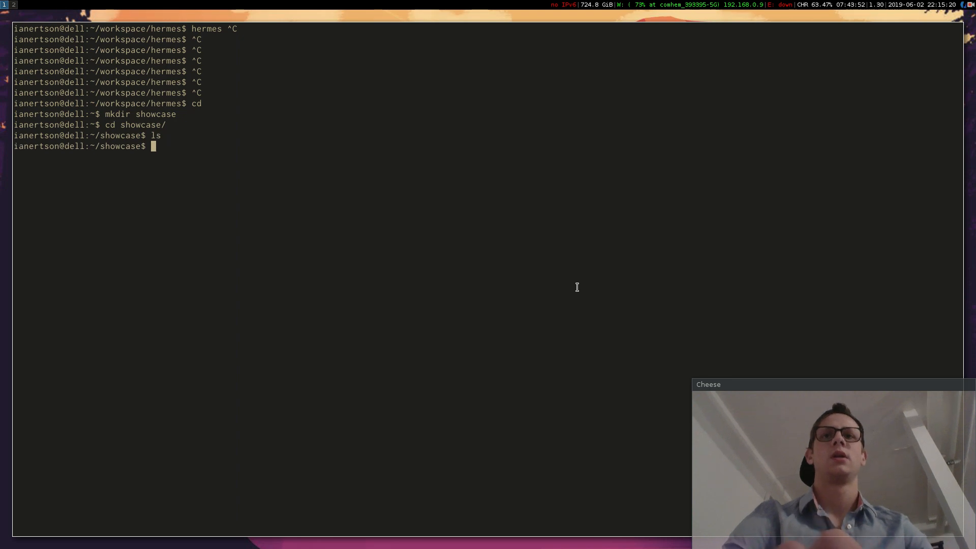
text(gvim)
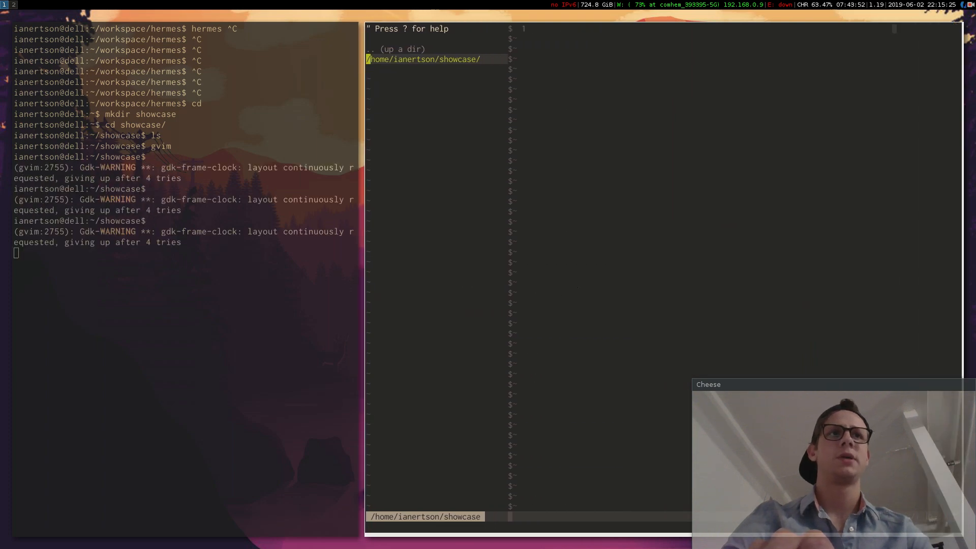
text(clea)
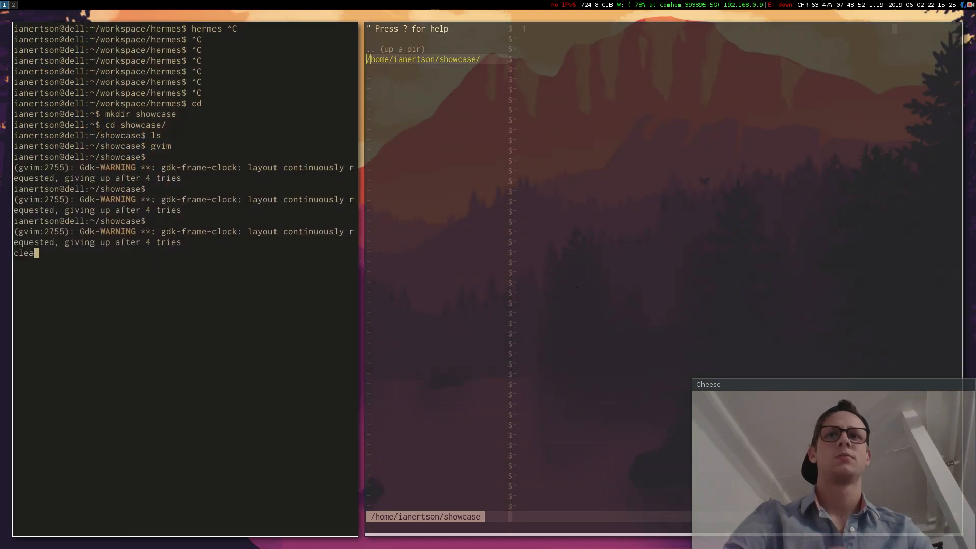
key(Return)
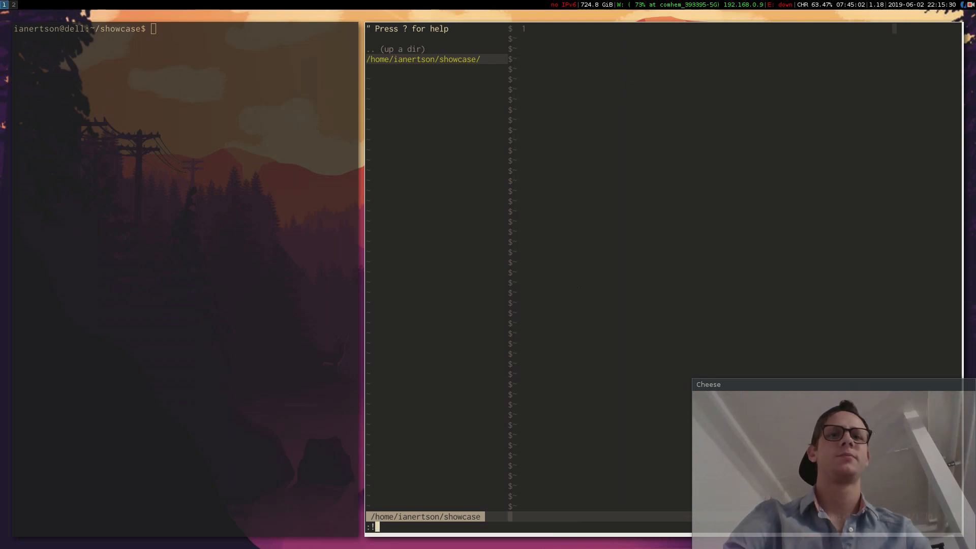
text(touch main.h)
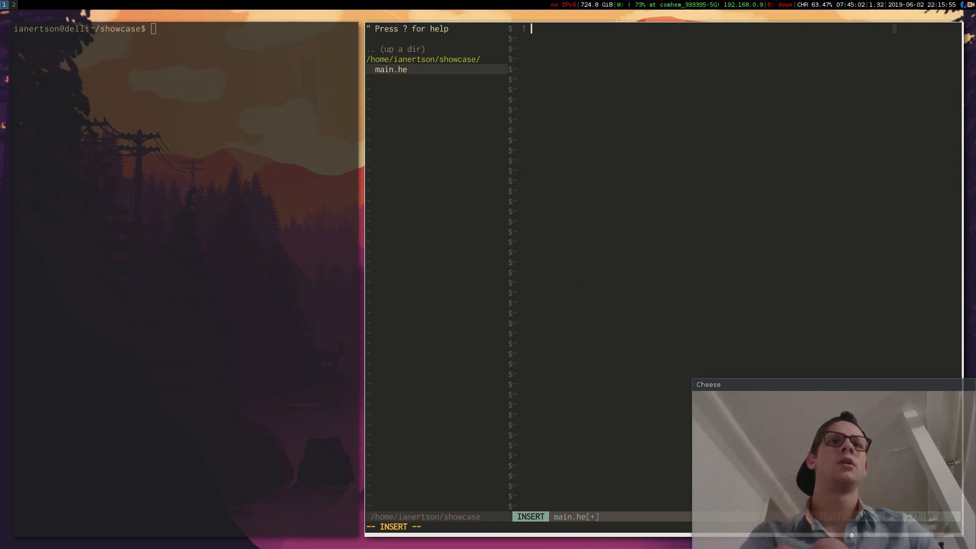
- Write createPerson(string name) that builds an object with name field and returns it
text(object)
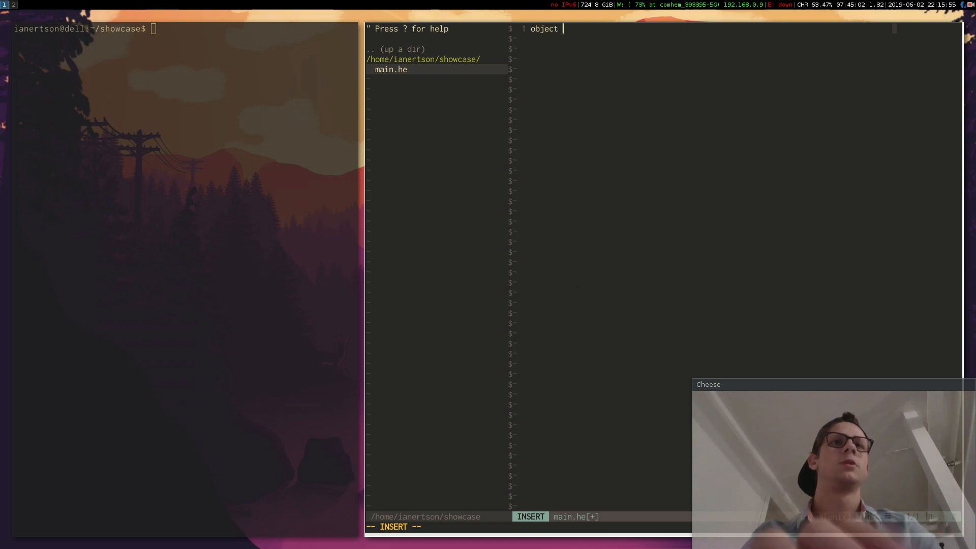
text(createPerson()
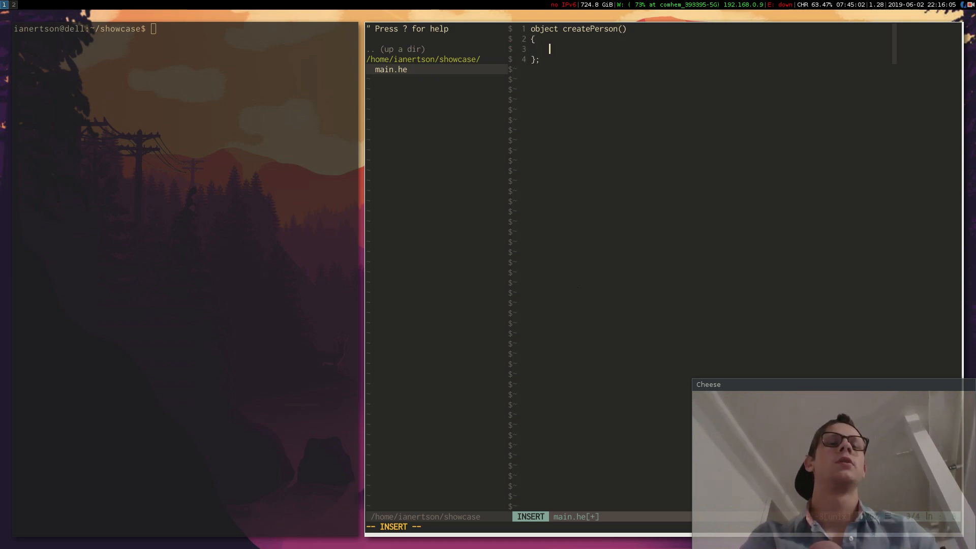
text(object person =)
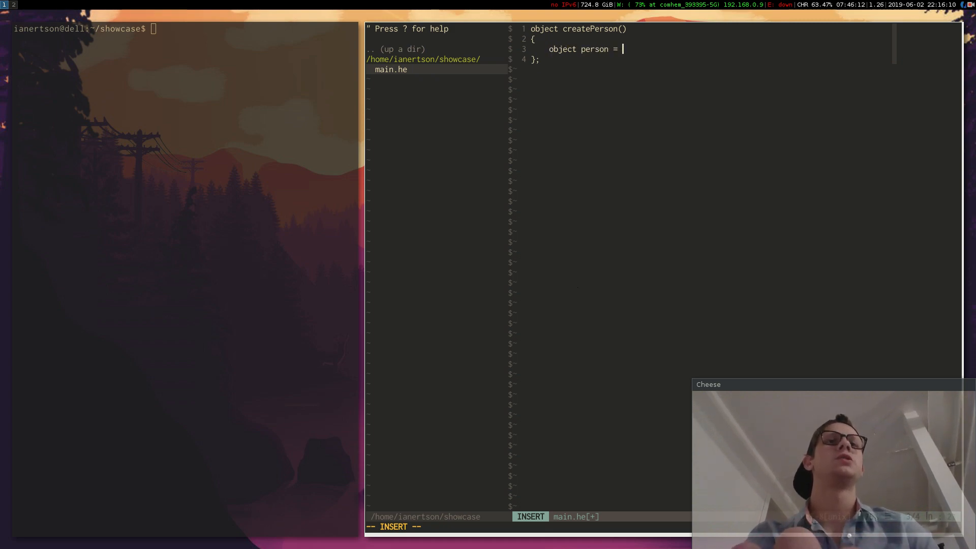
text({)
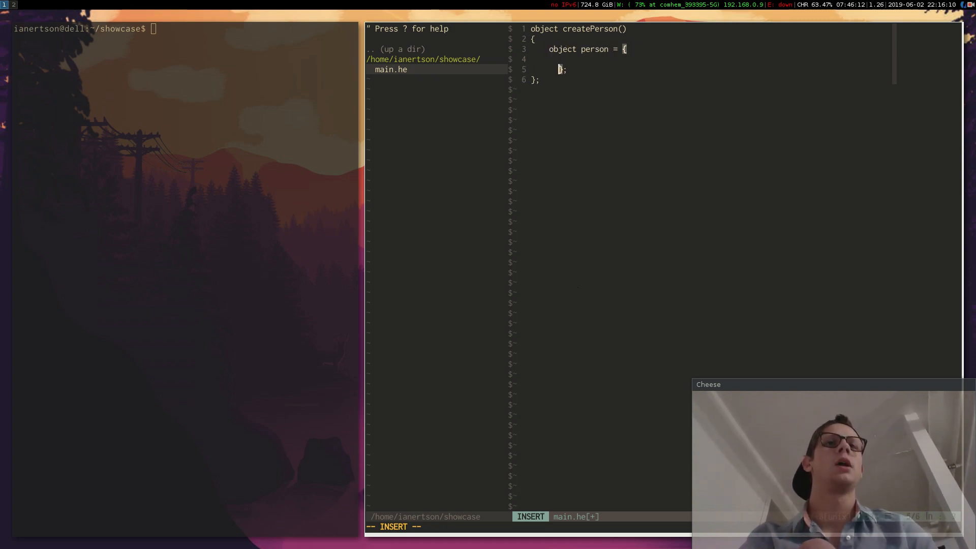
text(string)
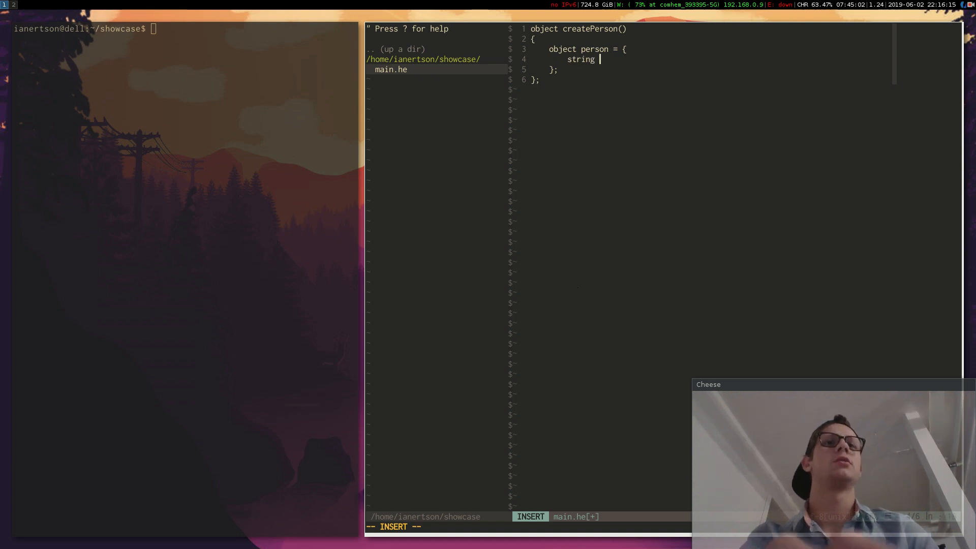
text(name;)
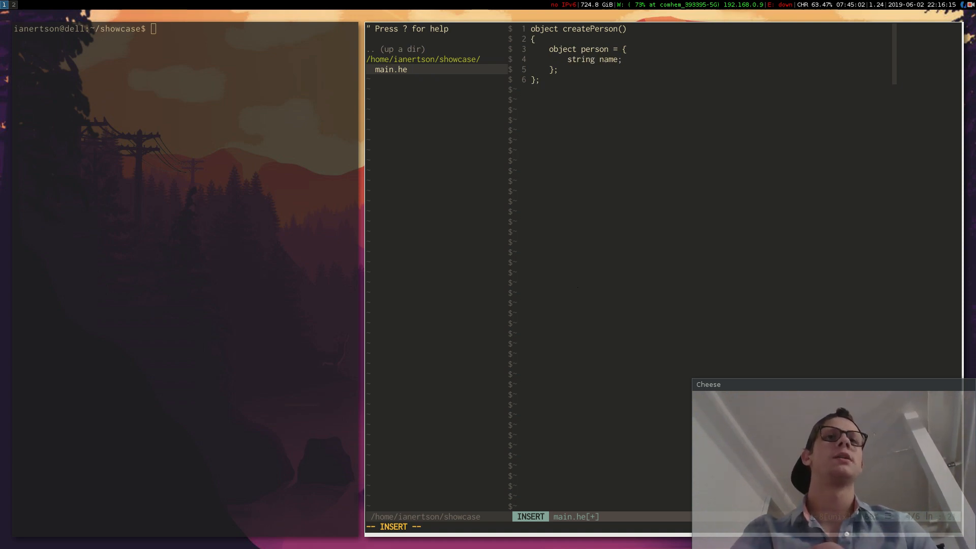
text(string h)
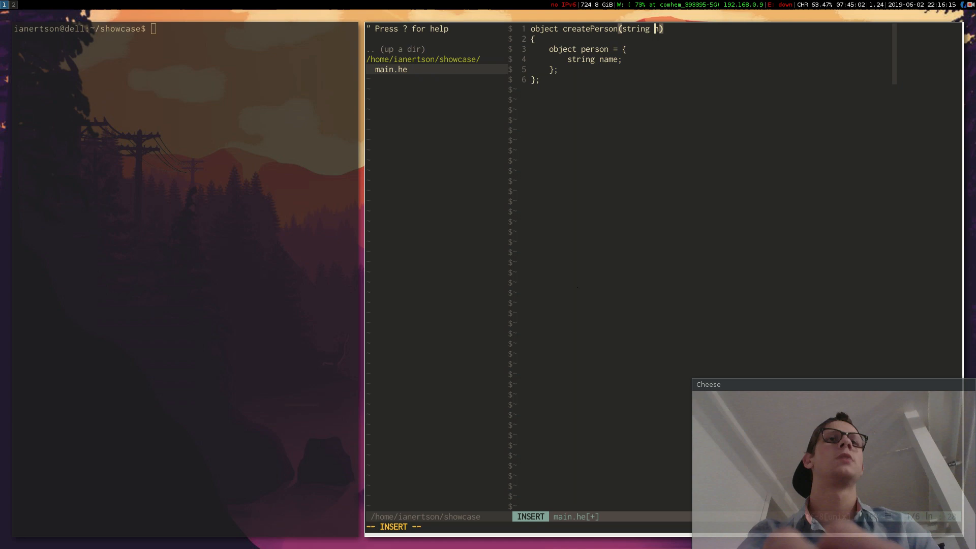
text(name)
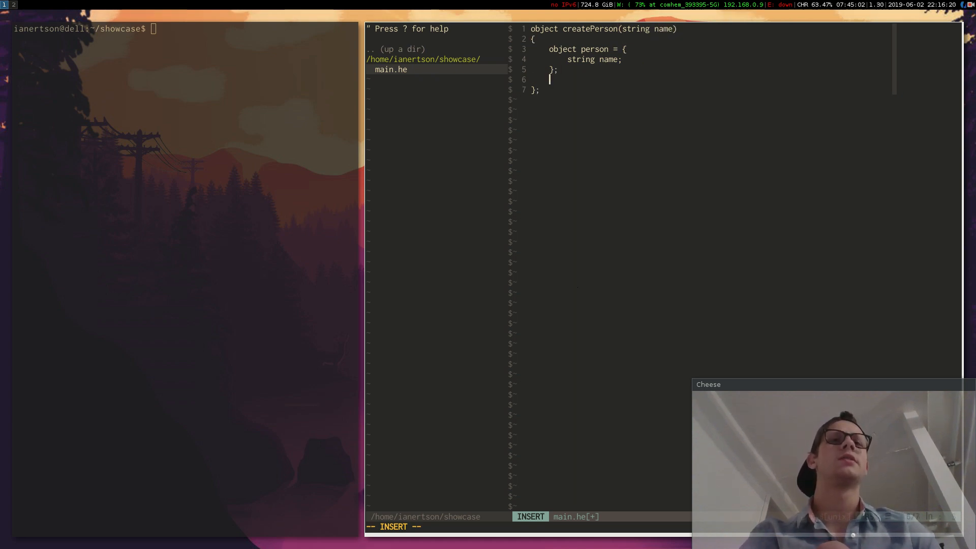
text(person.name =)
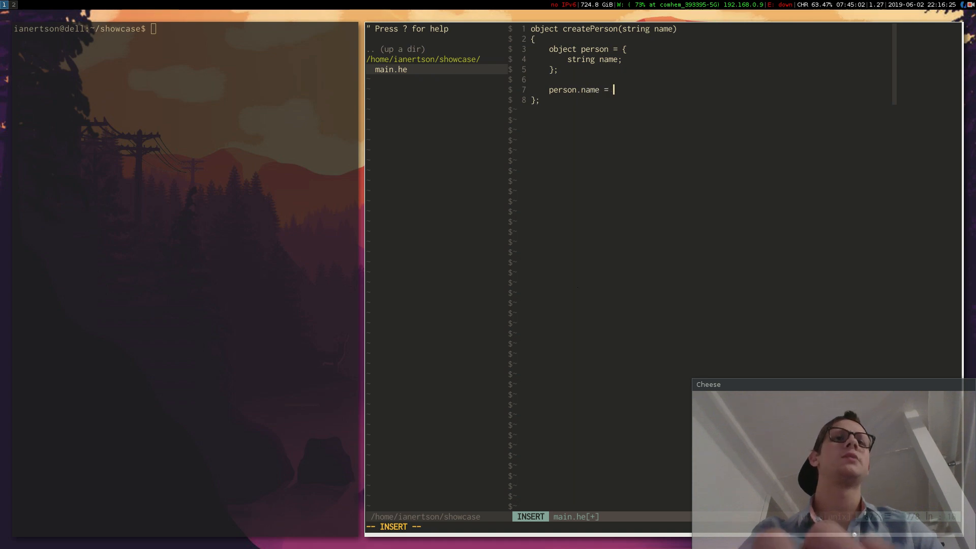
text(name;)
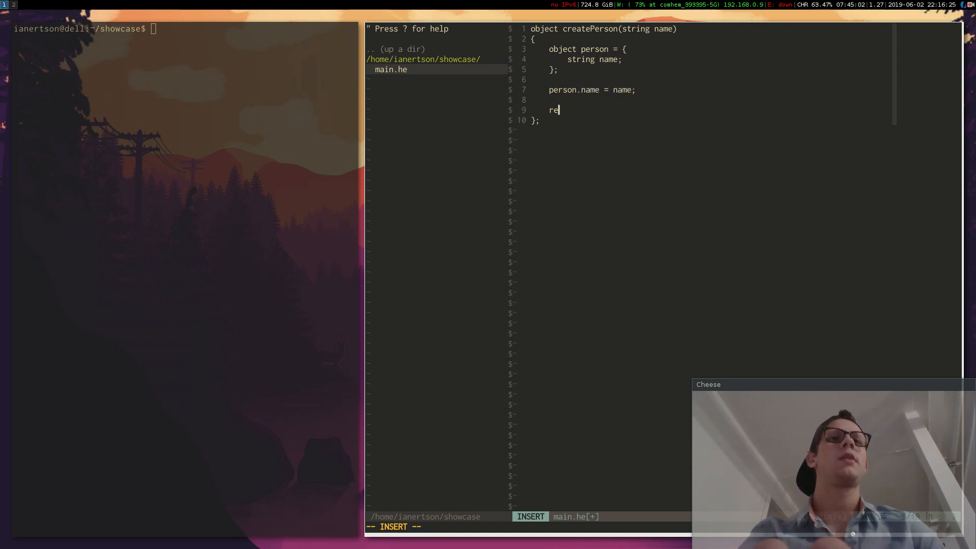
text(turn person;)
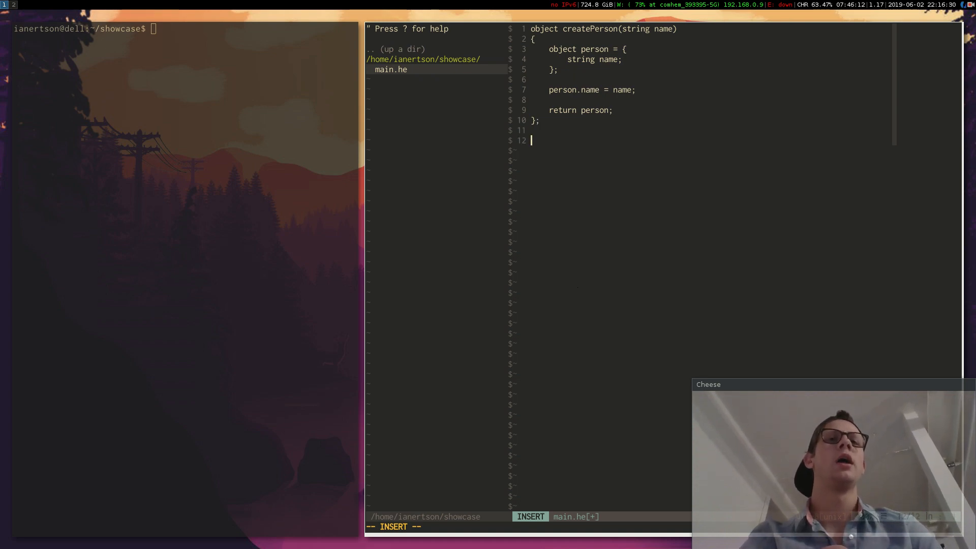
- Add object someone = createPerson("john");, save main.he and run it with hermes
text(o)
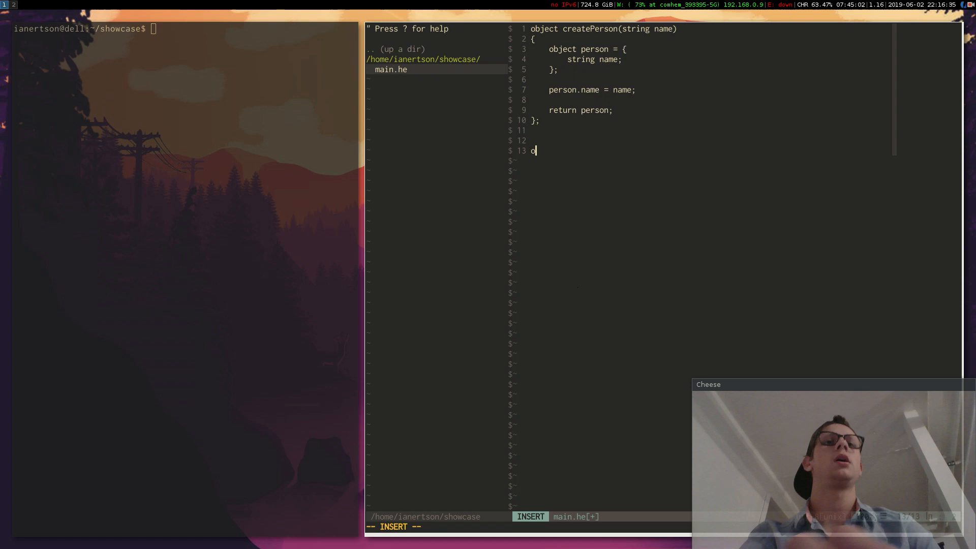
text(bject my_person)
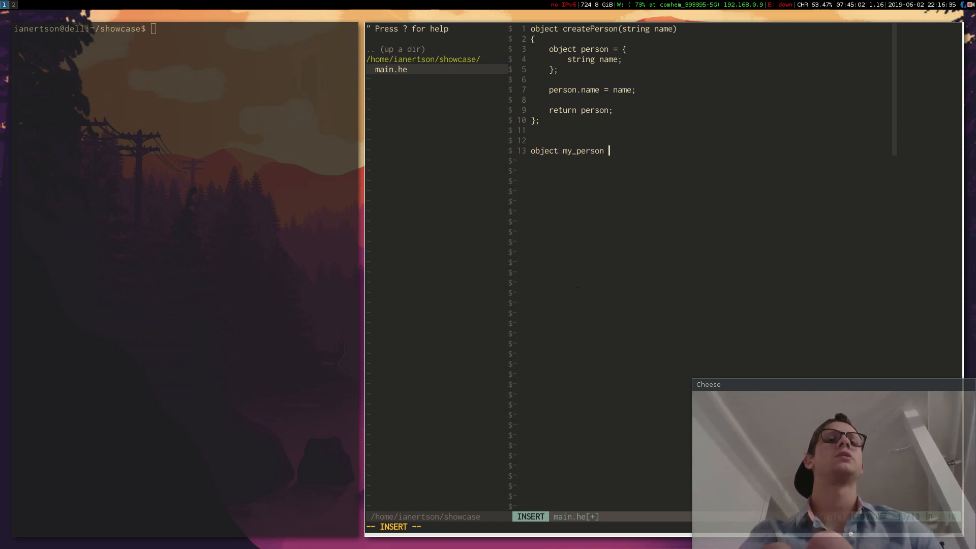
key(BackSpace)
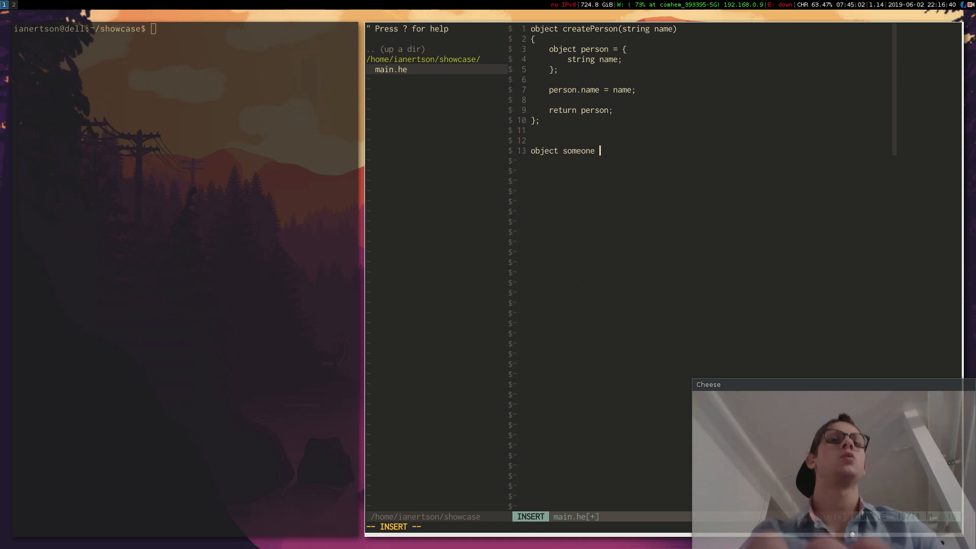
text(= createPers)
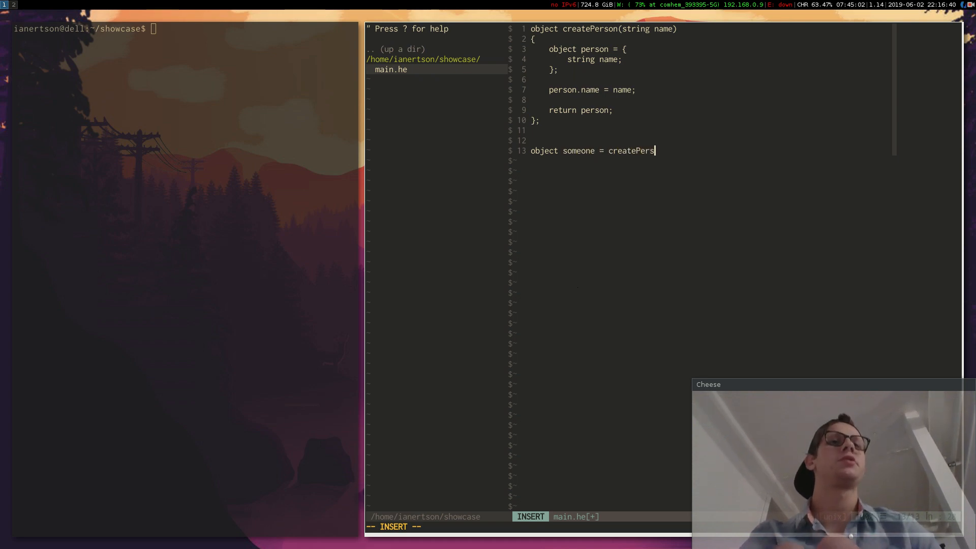
text(on("");)
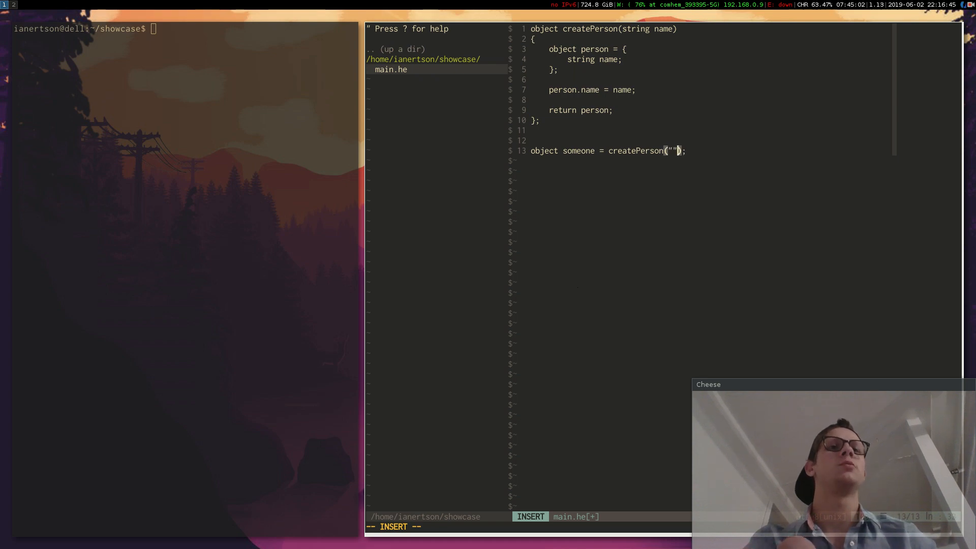
text(john)
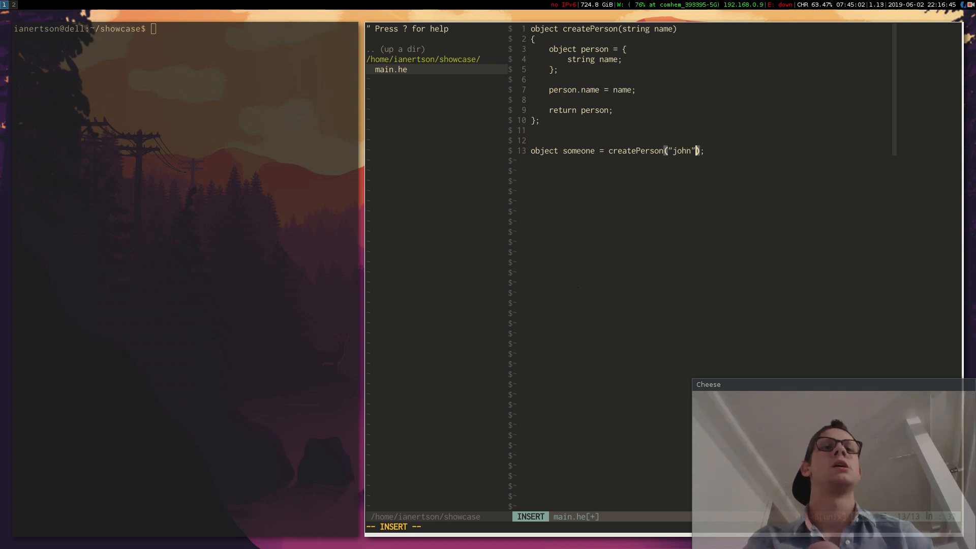
key(Escape)
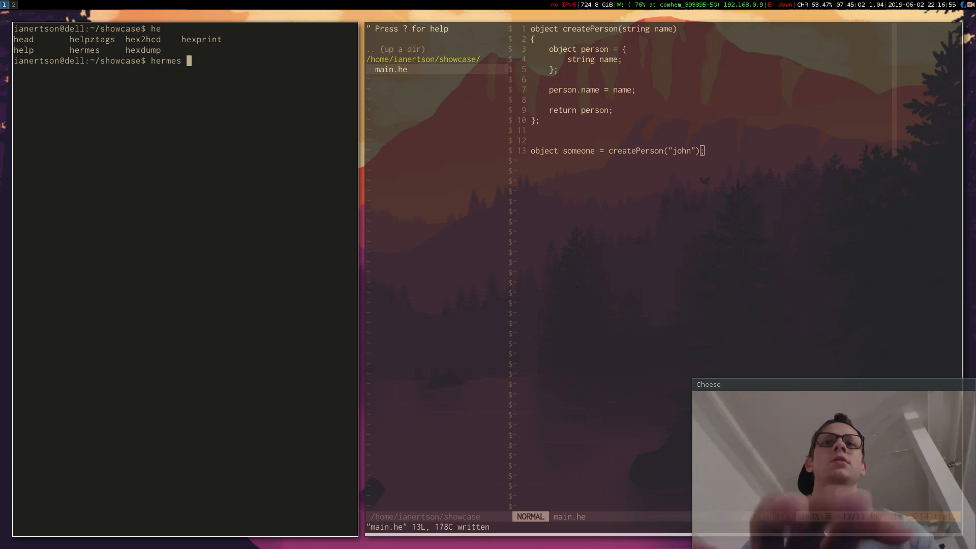
text(main.h)
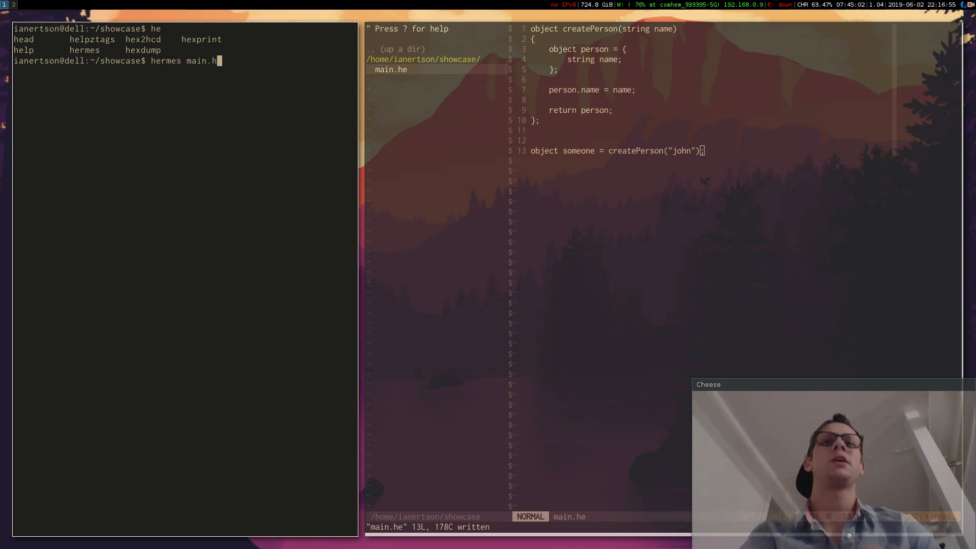
key(Return)
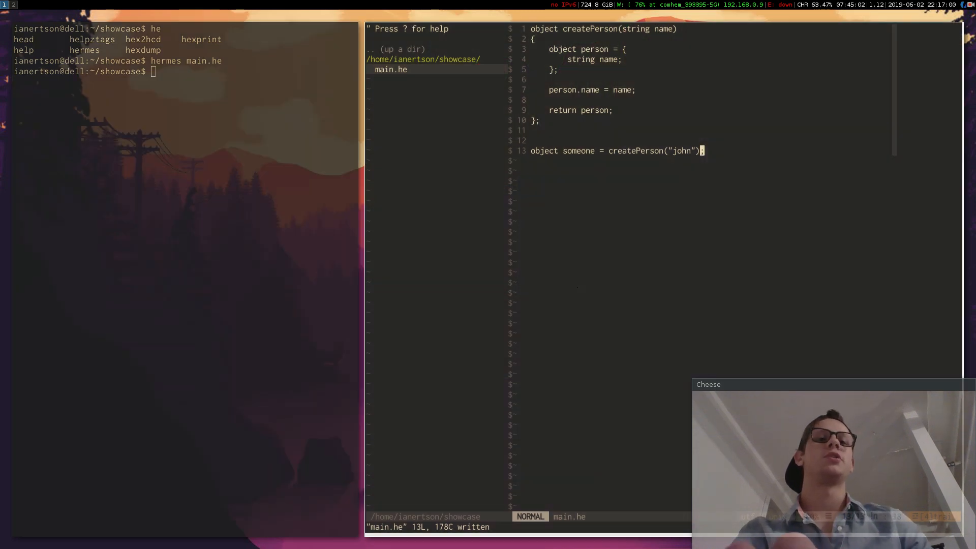
- Add print(someone.name); and rerun so the script prints john
text(prin)
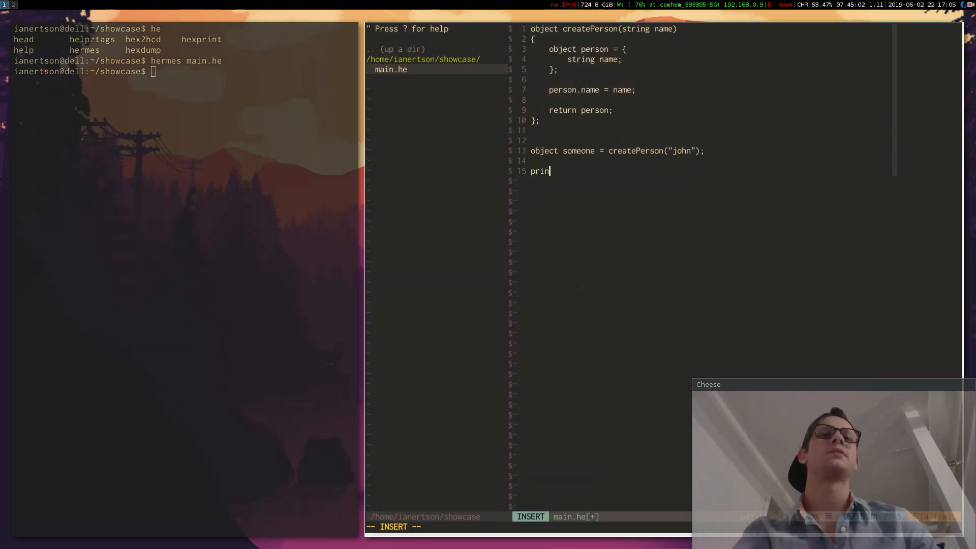
text(t(someone);)
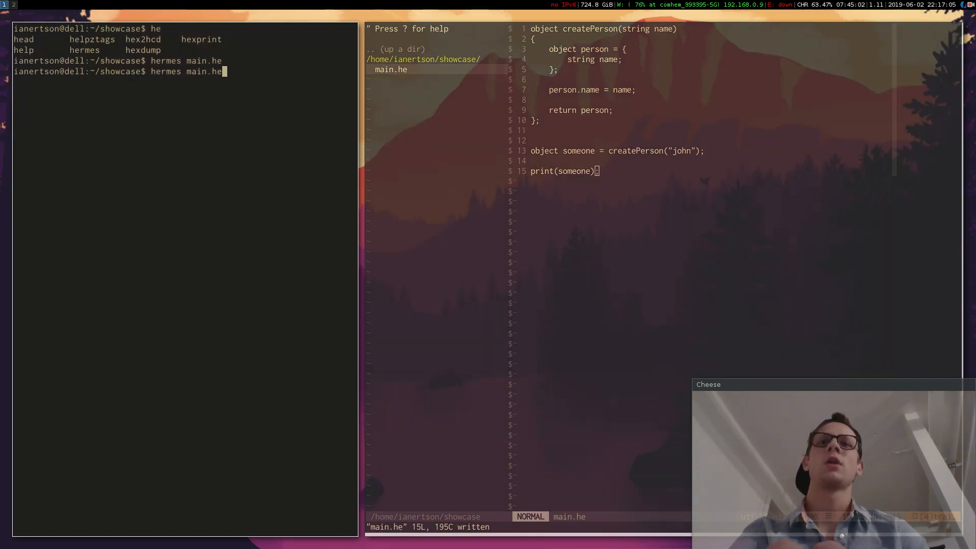
key(Return)
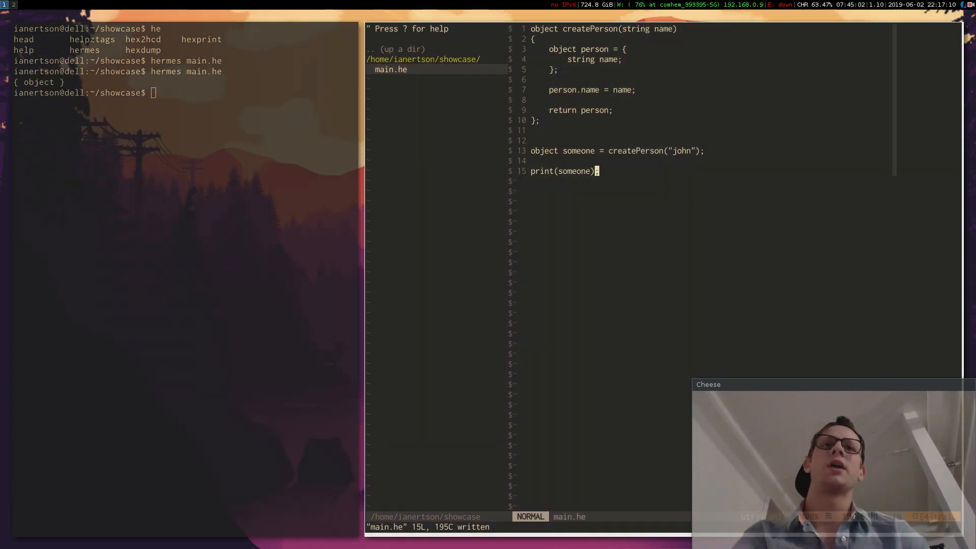
key(i)
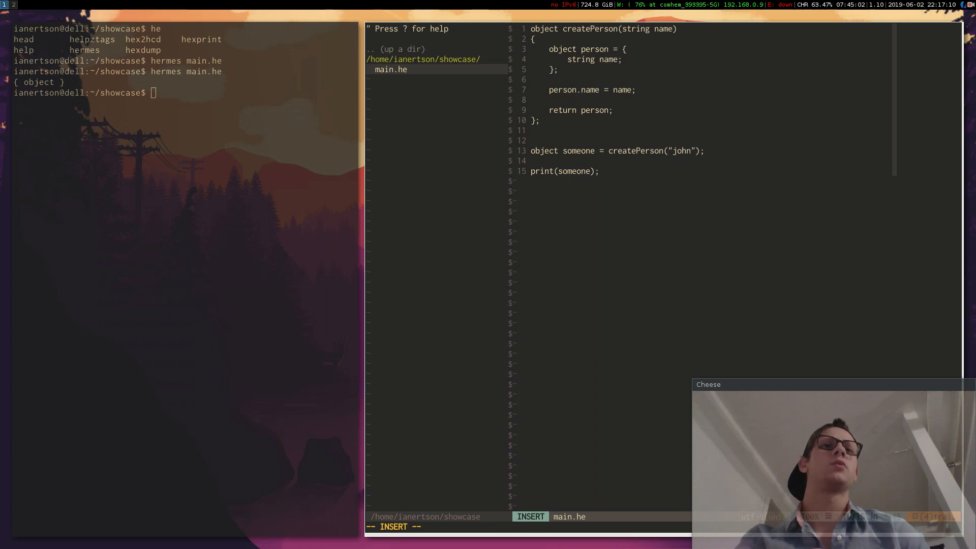
text(.name)
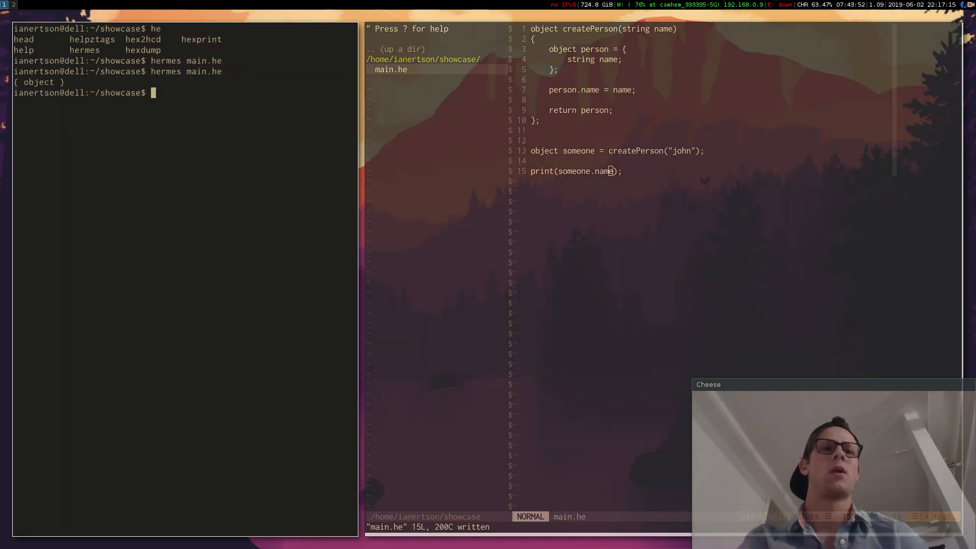
key(Return)
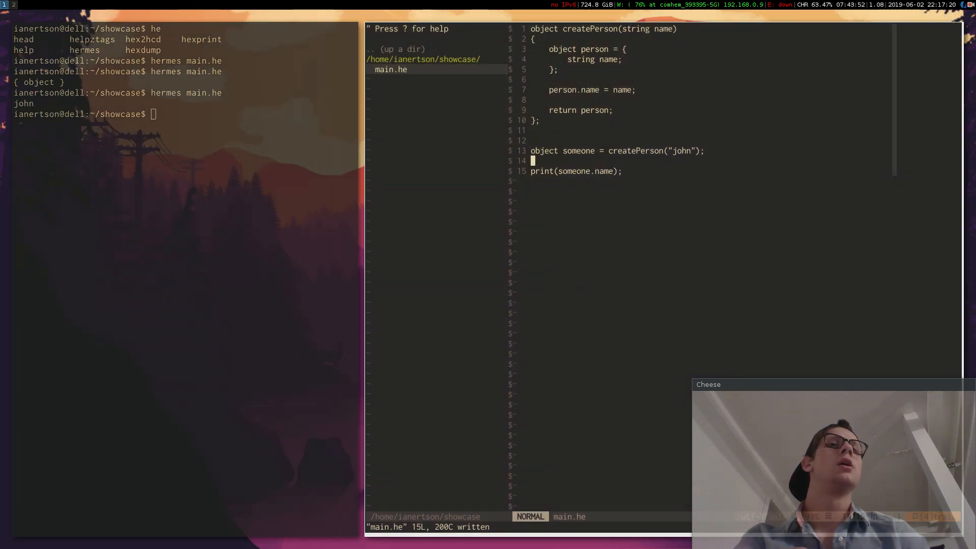
key(o)
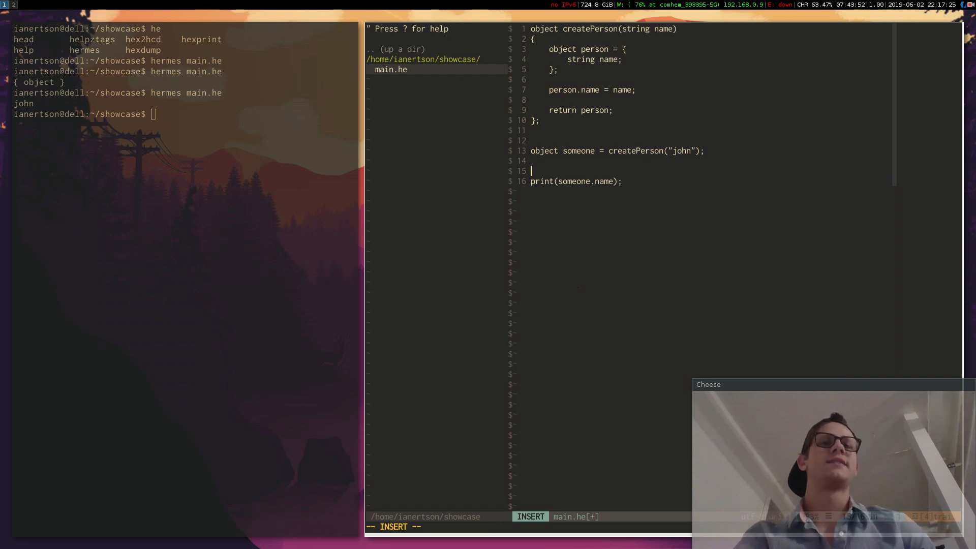
- Wrap the print in while (x < 100) with x += 1 and int x = 0 before it
text(while)
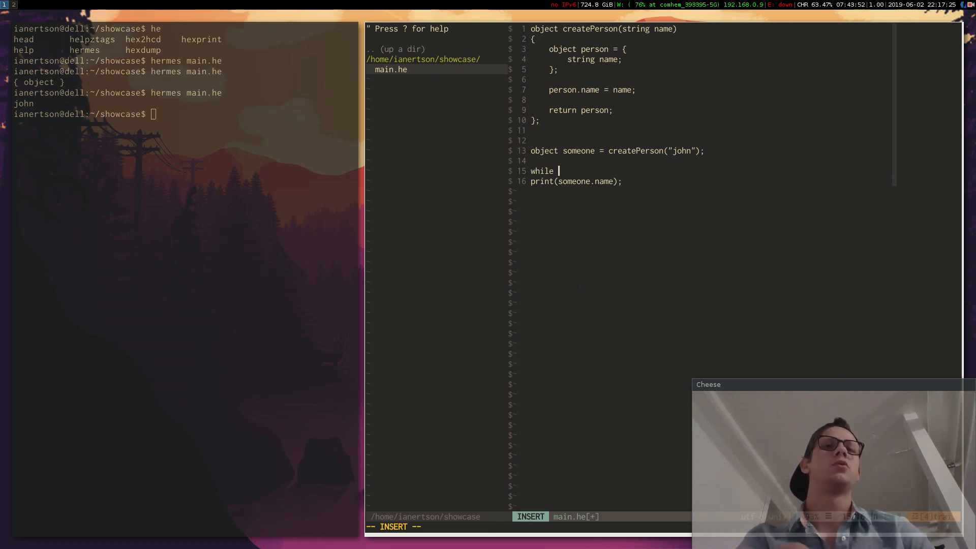
text((x <)
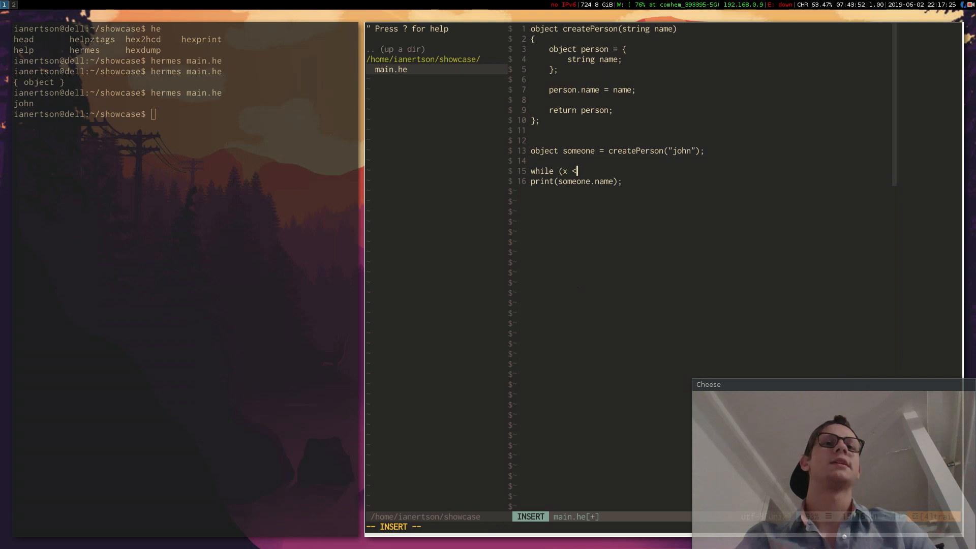
text(100))
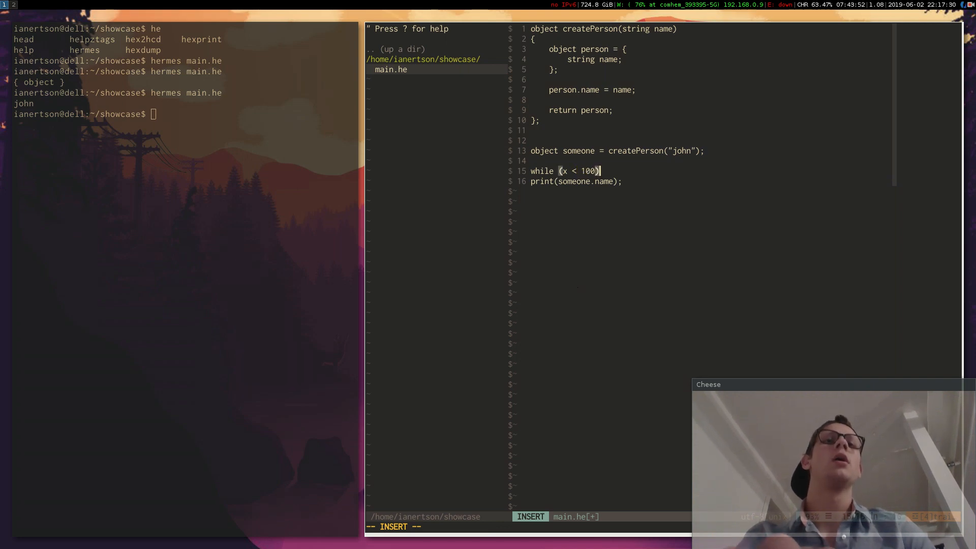
key(Enter)
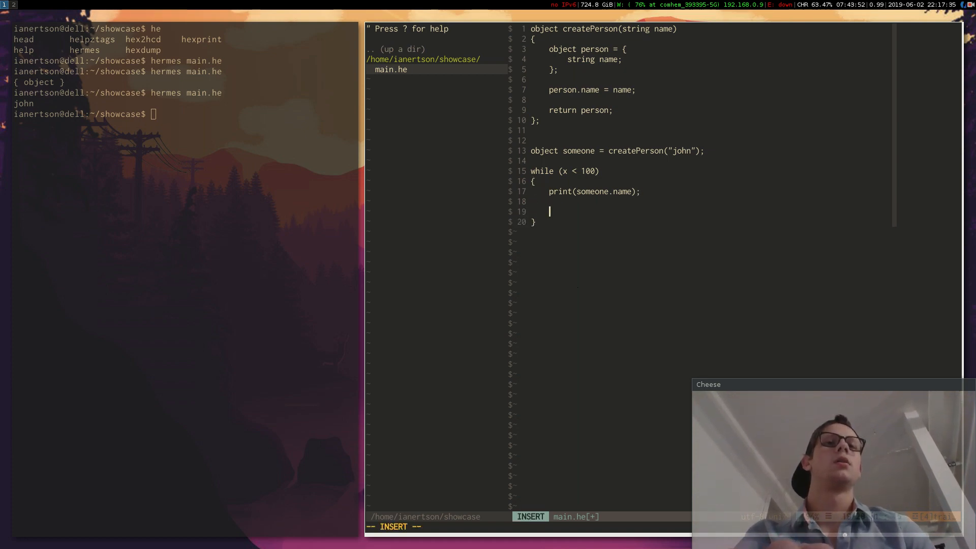
text(x += 1;)
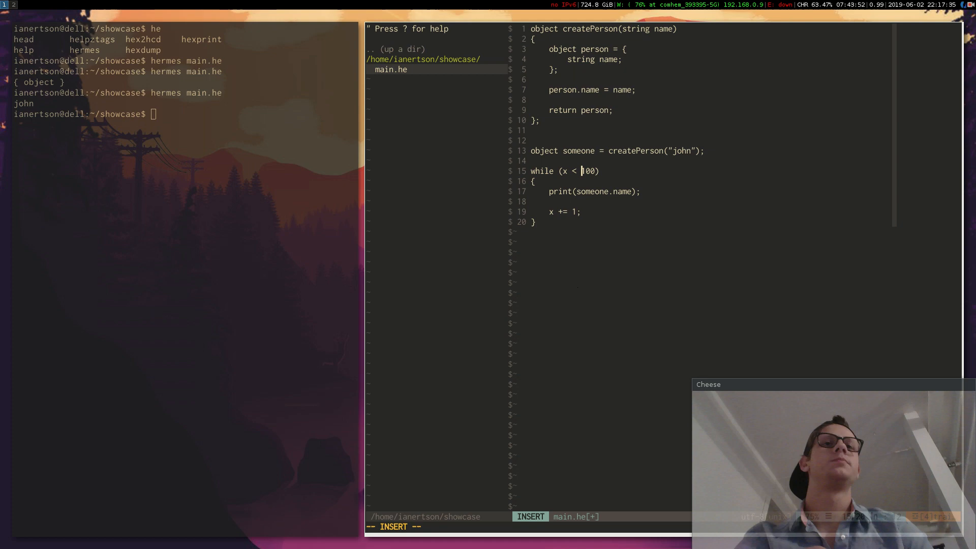
text(int)
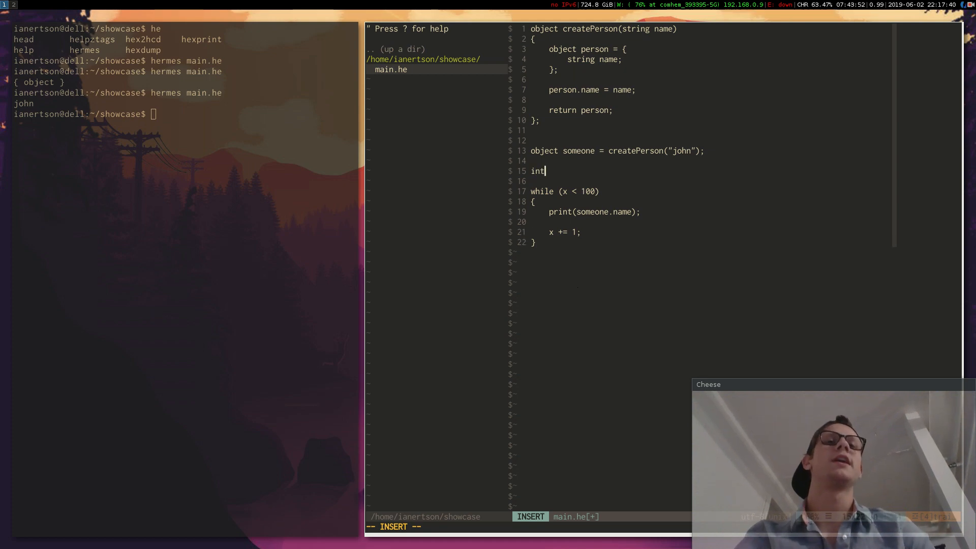
text(x = 0;)
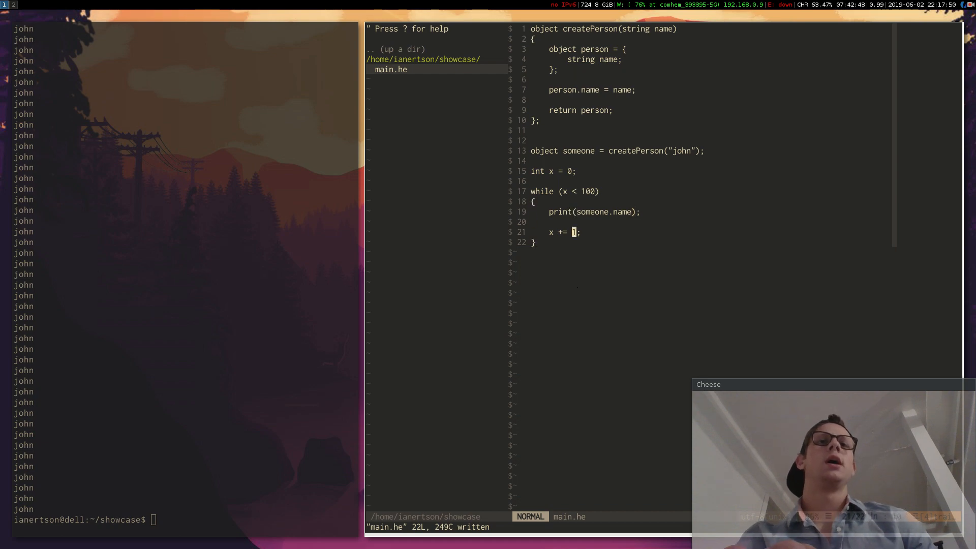
- Make the loop append " hello" to someone.name and rerun main.he
key(i)
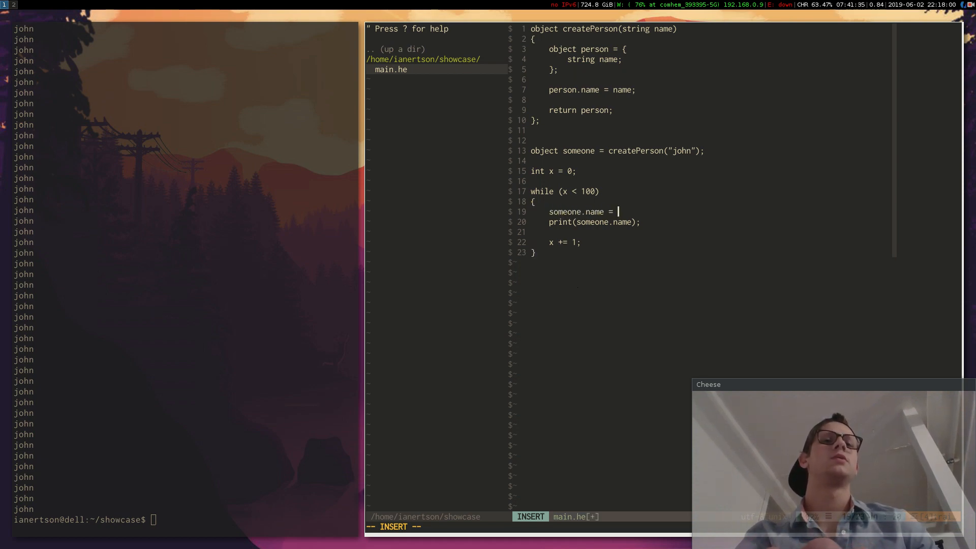
text(someone.name + "")
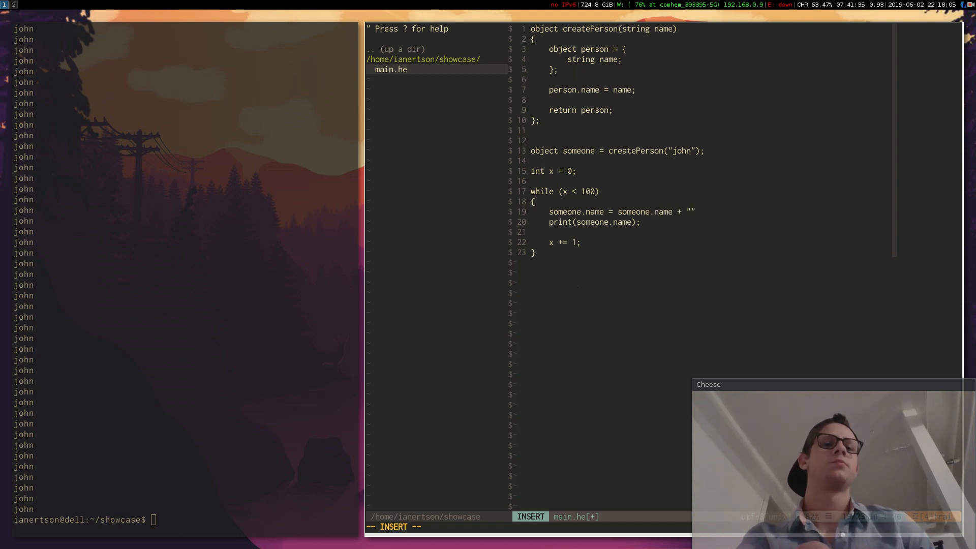
text(hello)
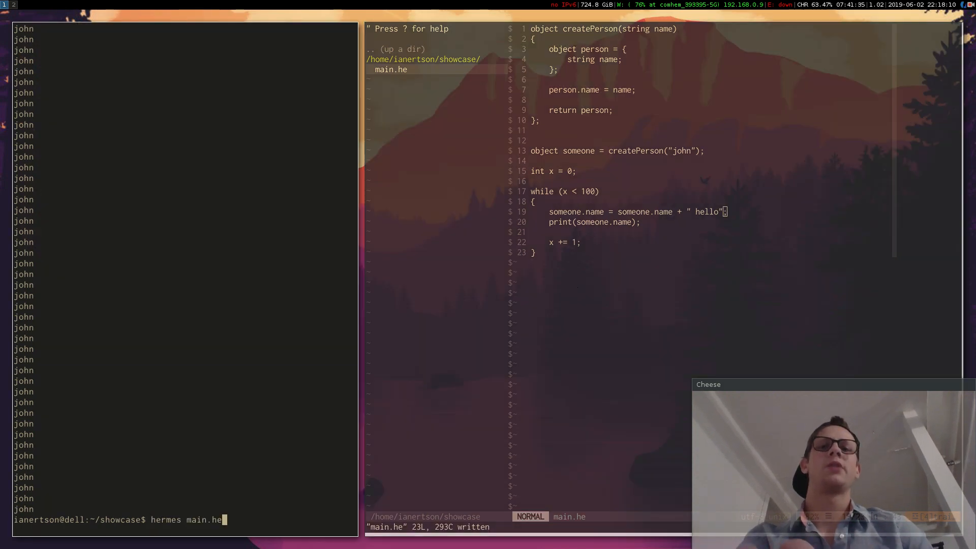
key(Return)
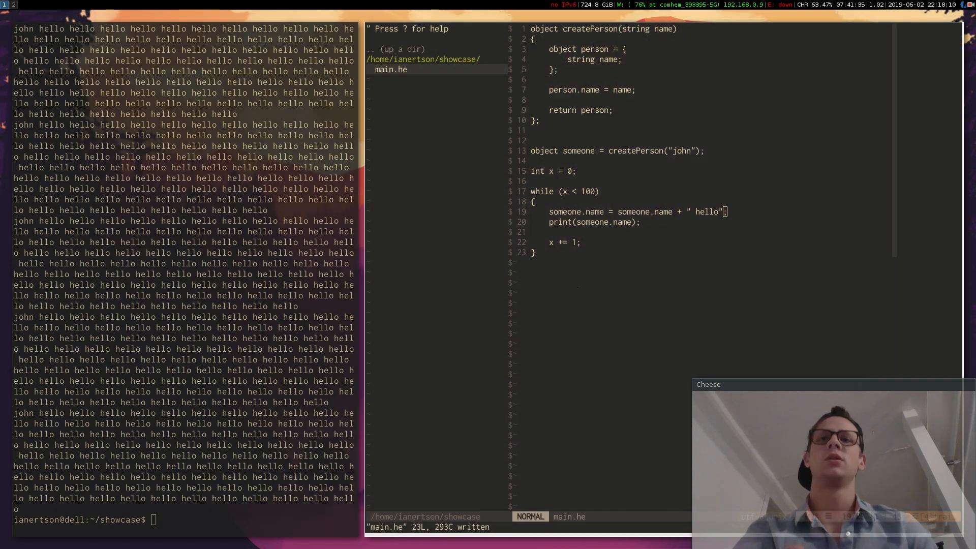
- Change the appended text to " hello\n" and switch to the browser
key(i)
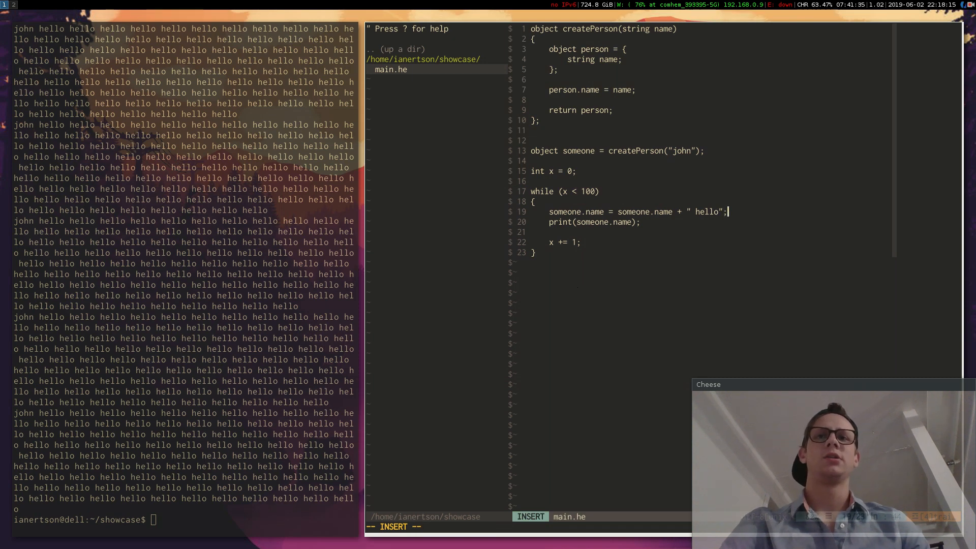
text(\n)
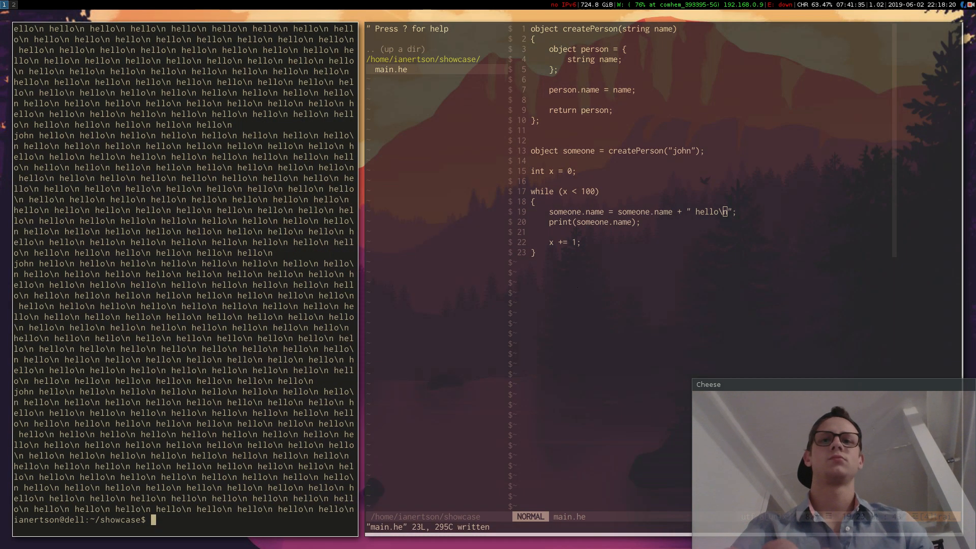
key(i)
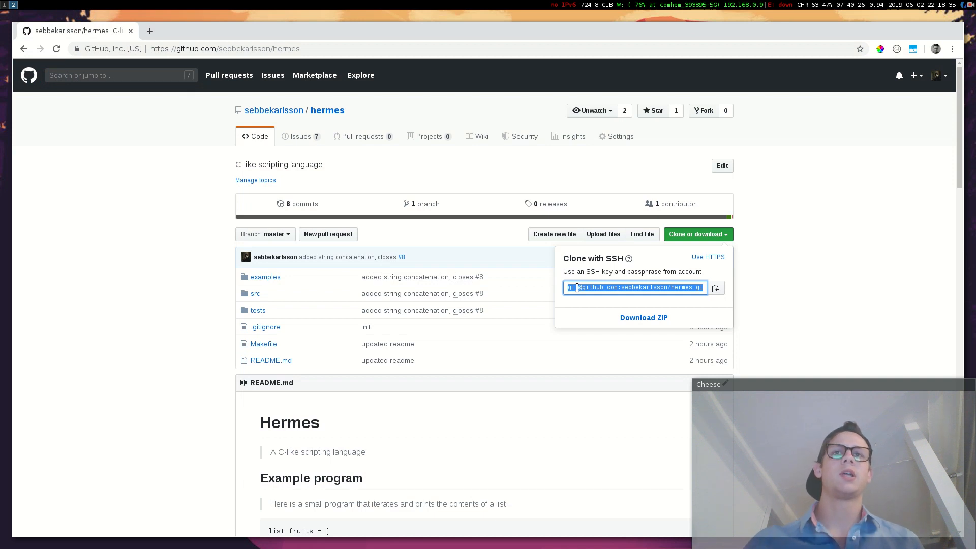
mouse_move(407, 252)
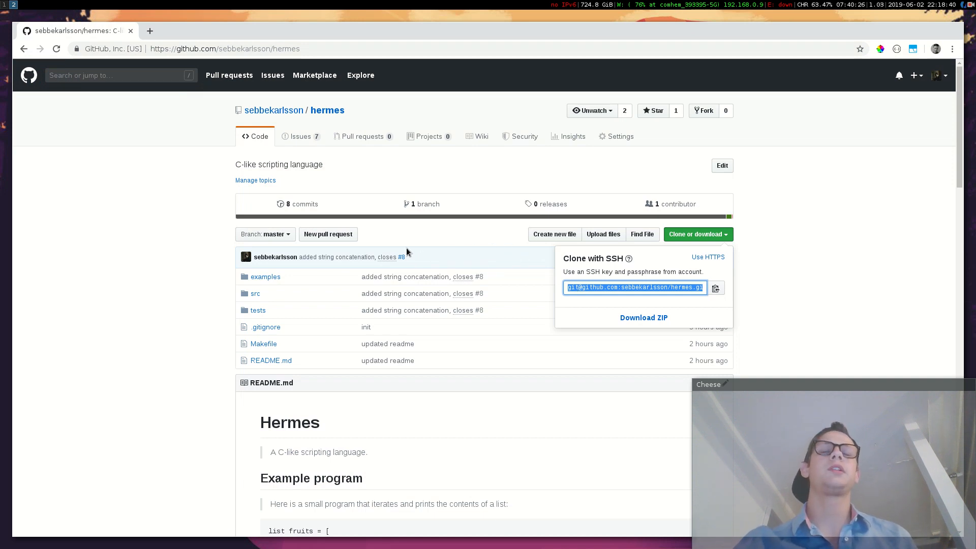
mouse_move(335, 254)
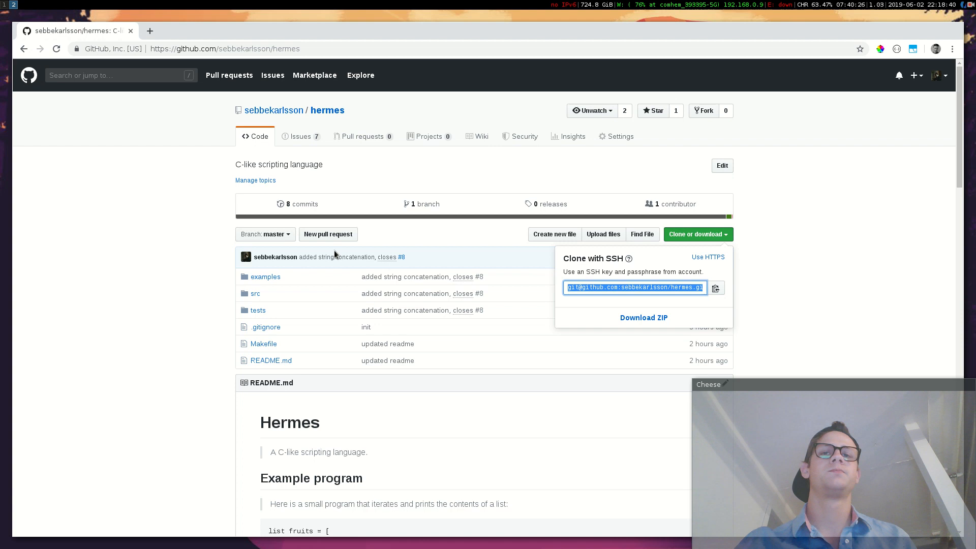
- Scroll through the README from the example program to Installing Hermes and back up
scroll(down, 3)
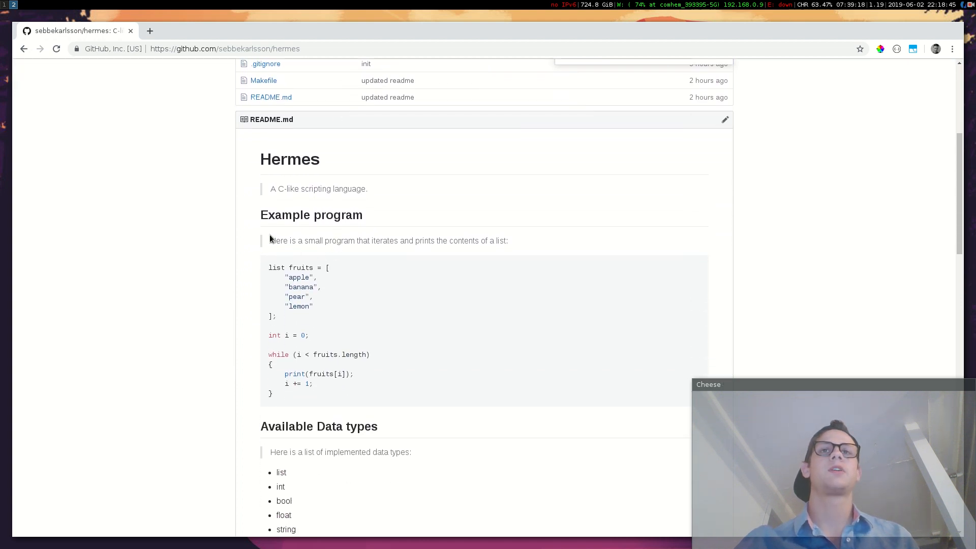
mouse_move(295, 201)
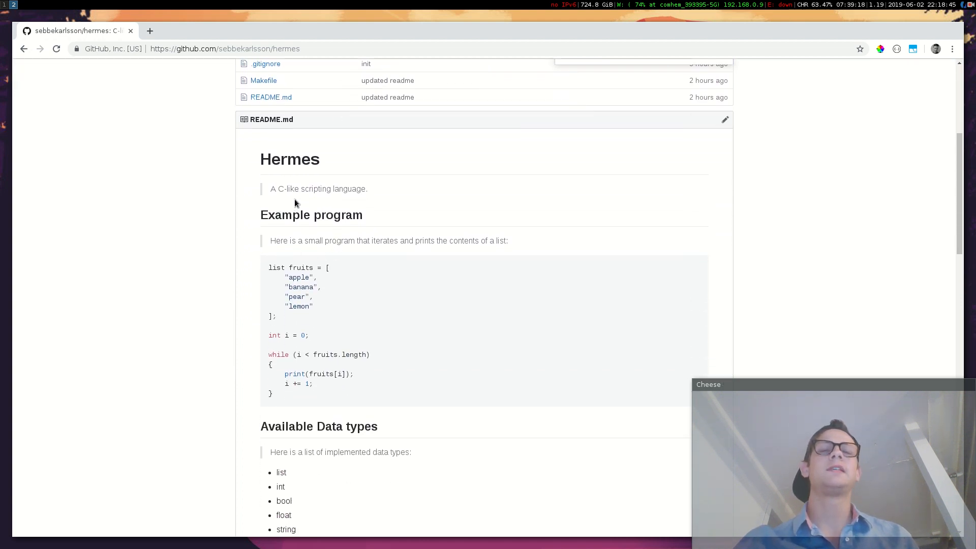
scroll(down, 3)
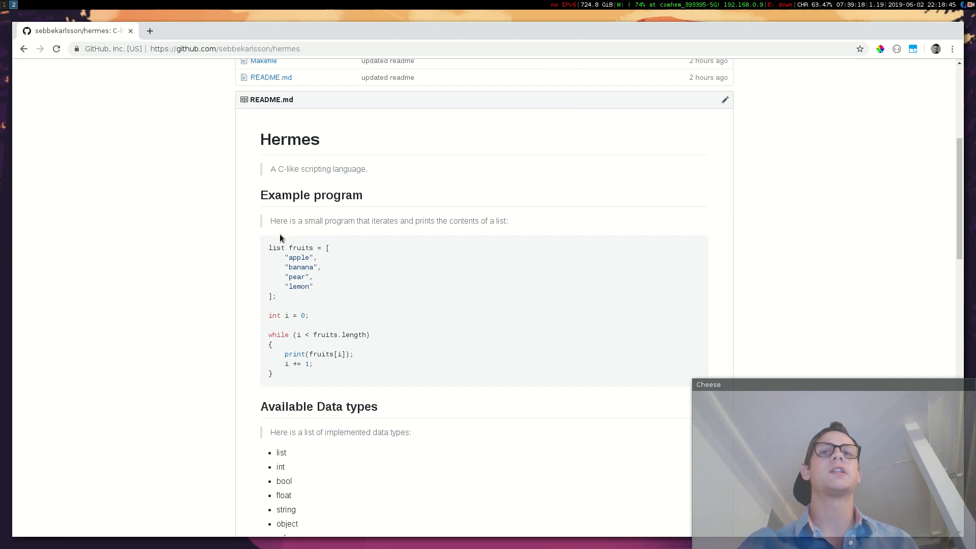
scroll(down, 3)
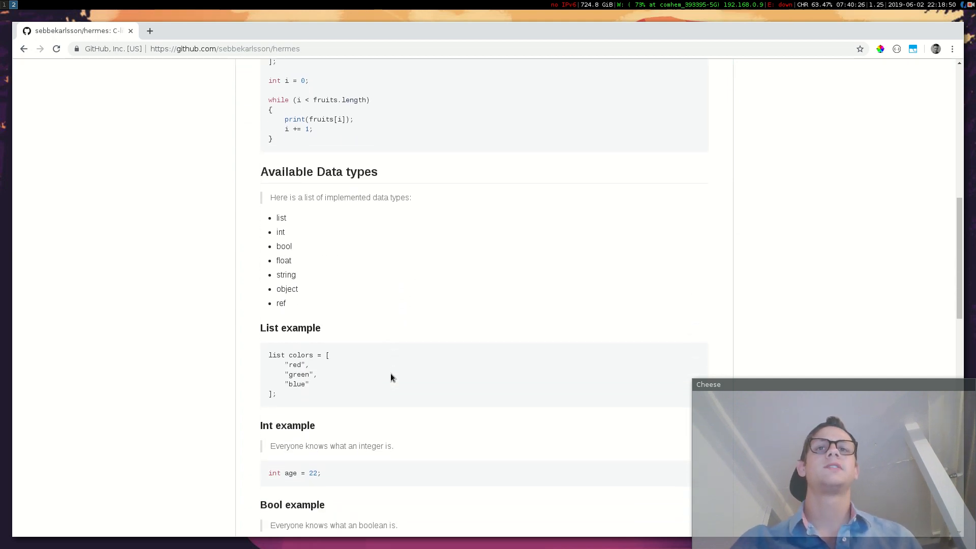
scroll(down, 3)
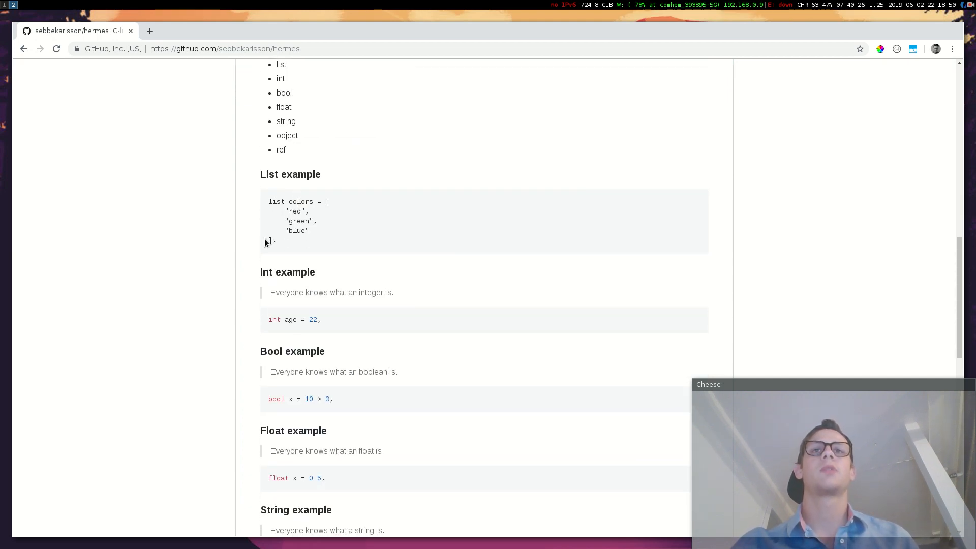
mouse_move(321, 199)
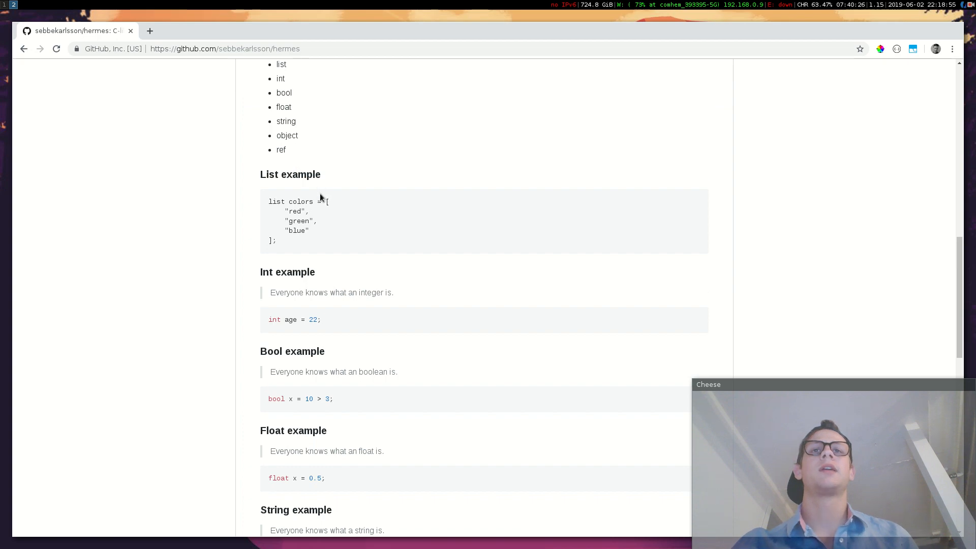
scroll(down, 3)
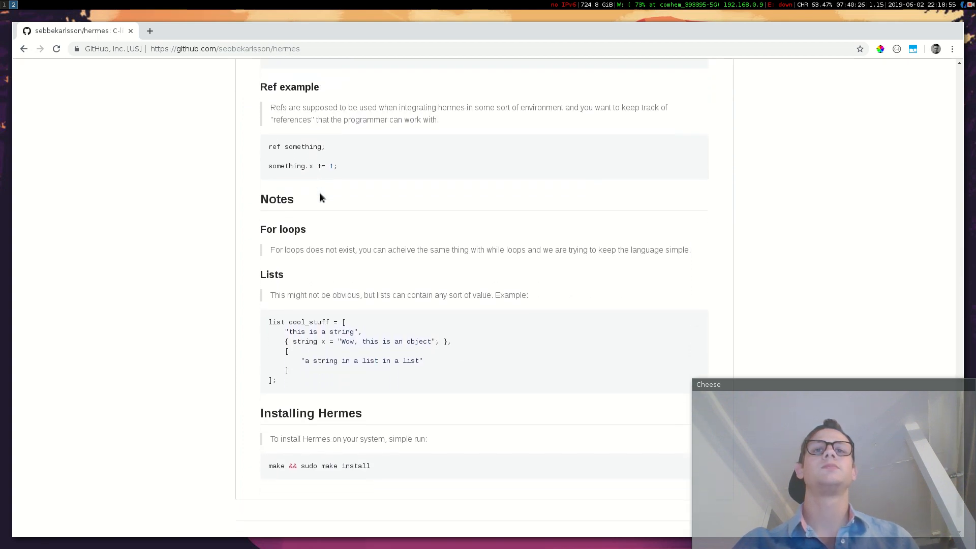
scroll(up, 3)
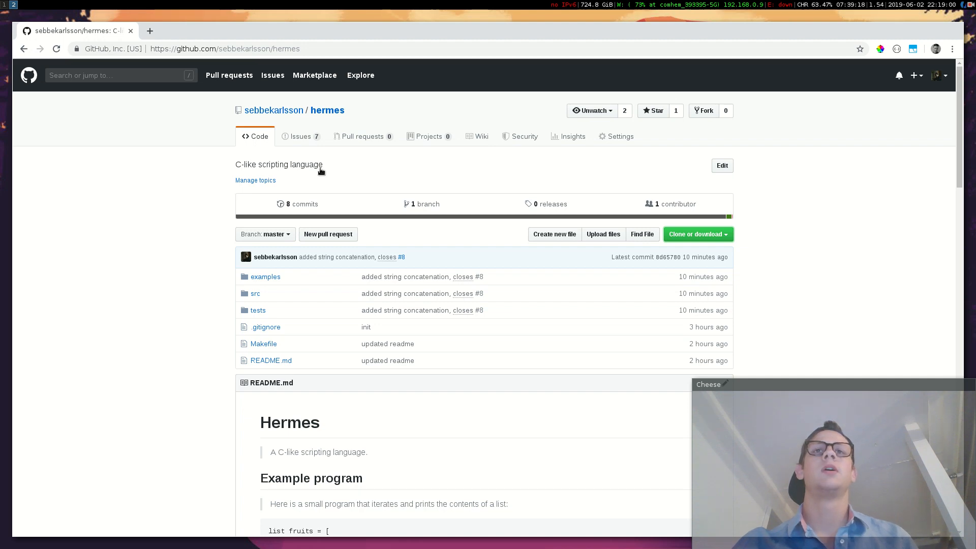
- Show the hermes repository's open issues list
click(299, 136)
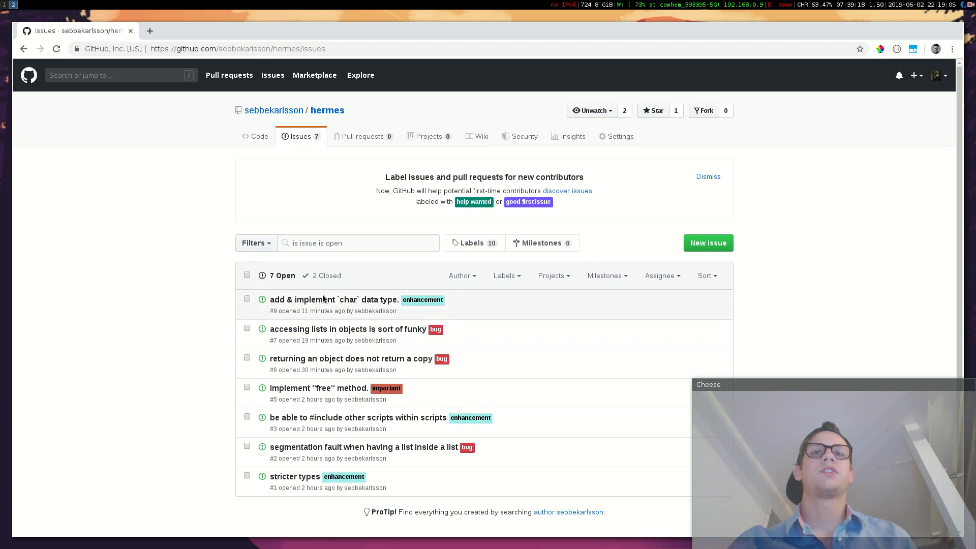
mouse_move(318, 339)
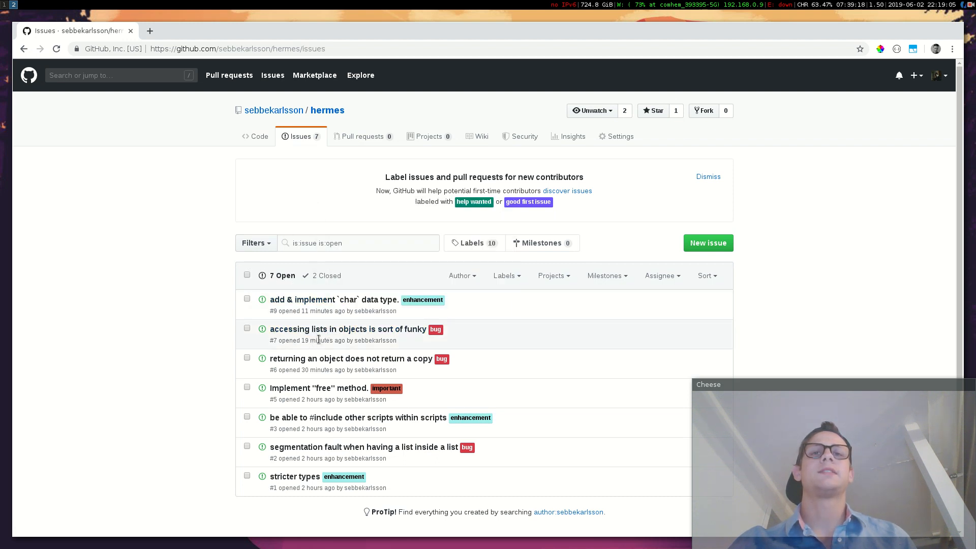
mouse_move(429, 349)
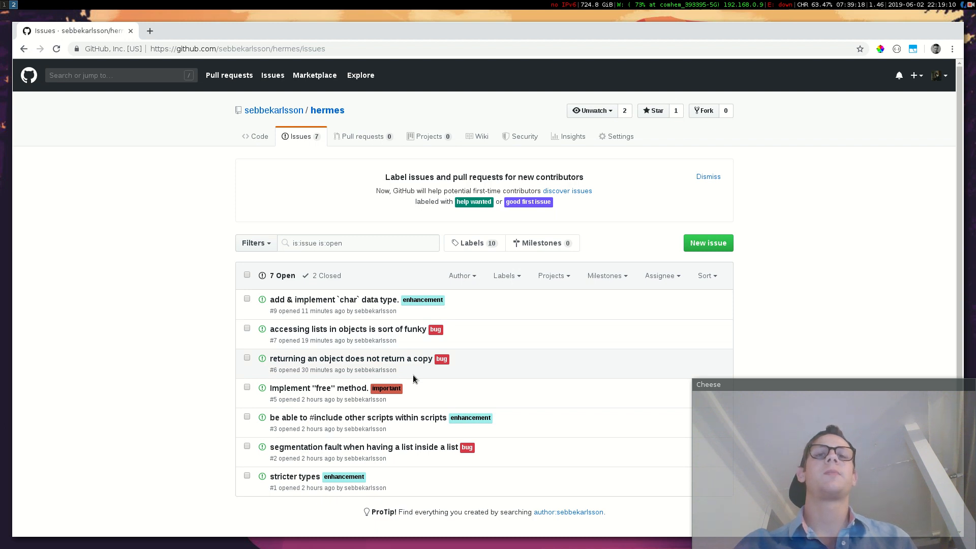
mouse_move(358, 418)
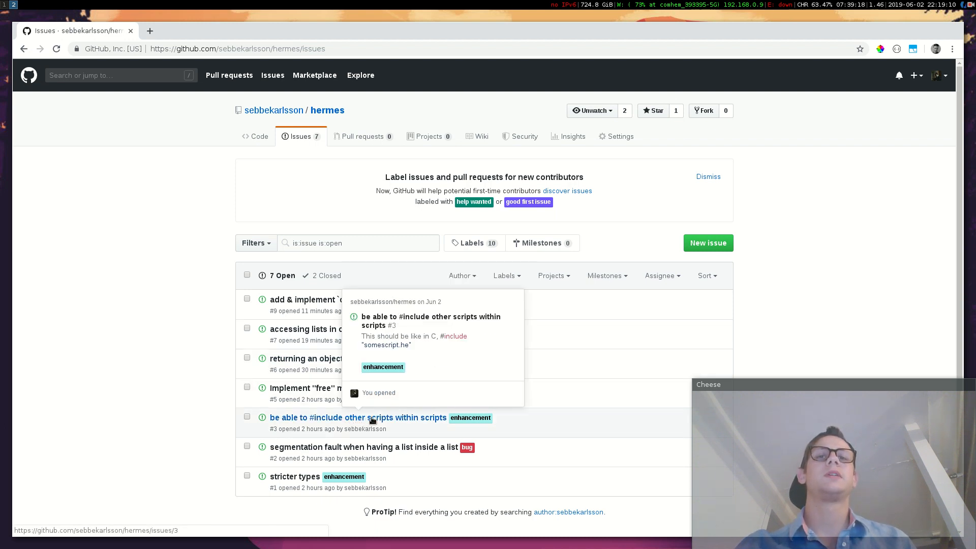
mouse_move(391, 449)
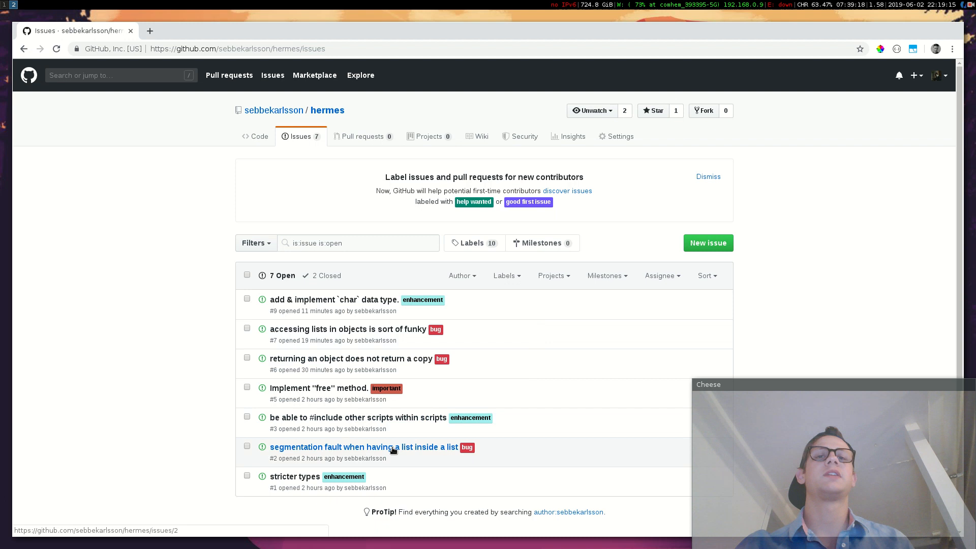
mouse_move(390, 459)
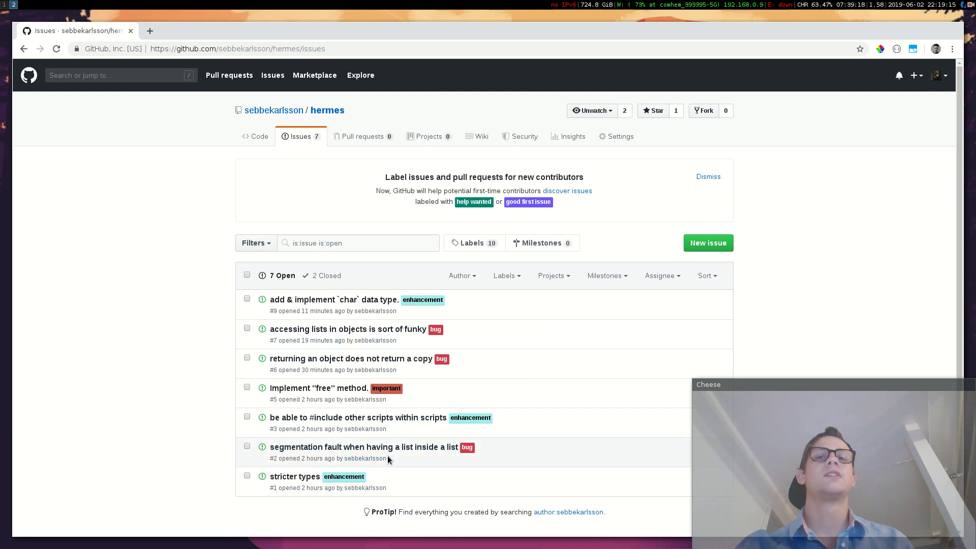
mouse_move(373, 473)
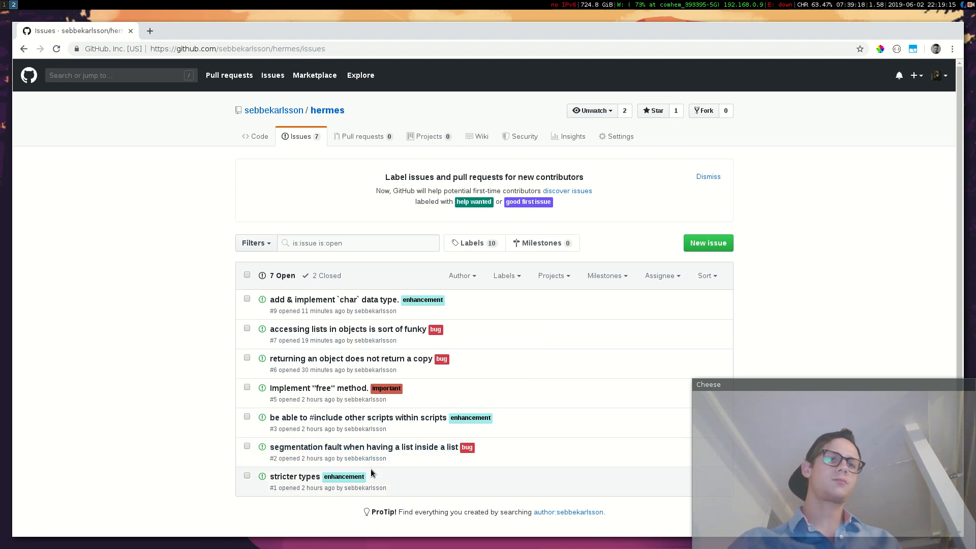